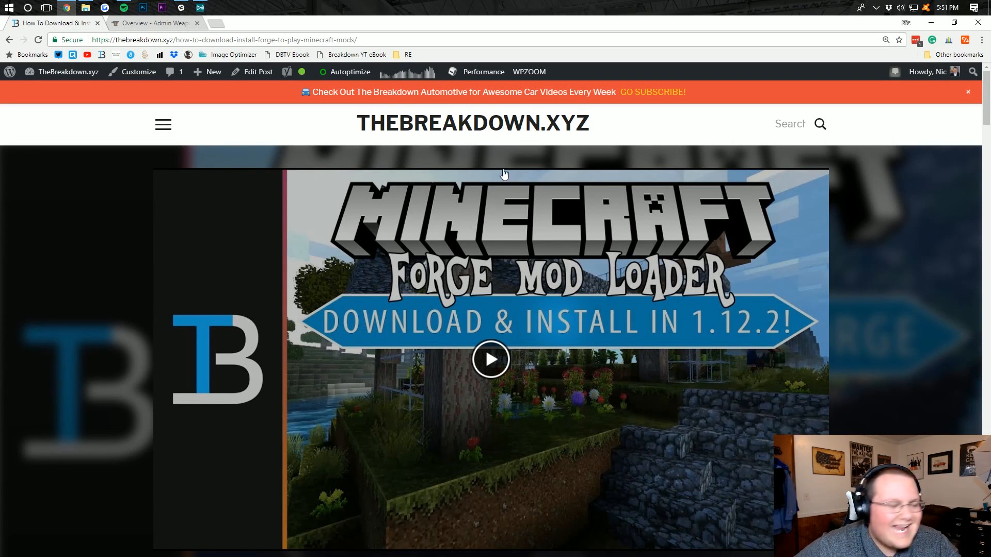
mouse_move(611, 191)
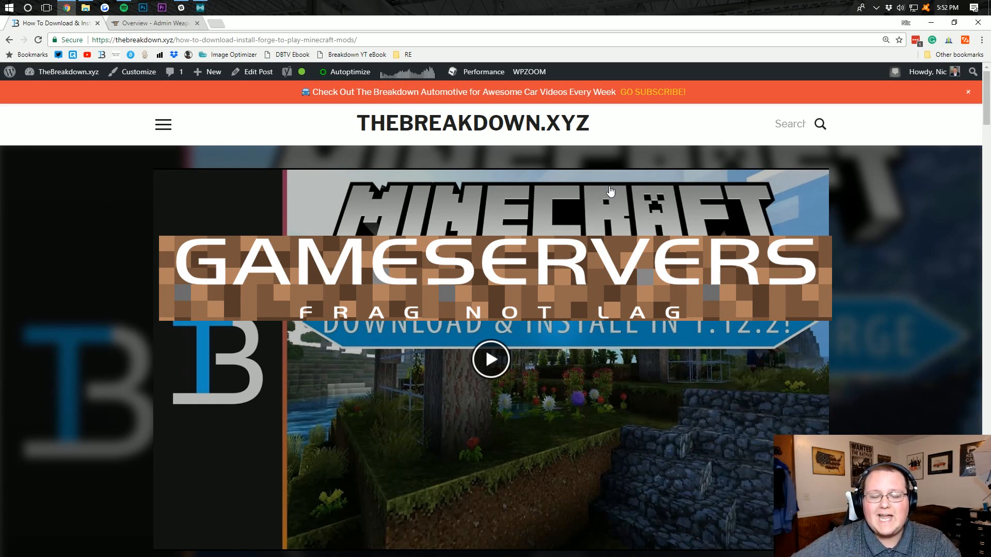
mouse_move(637, 123)
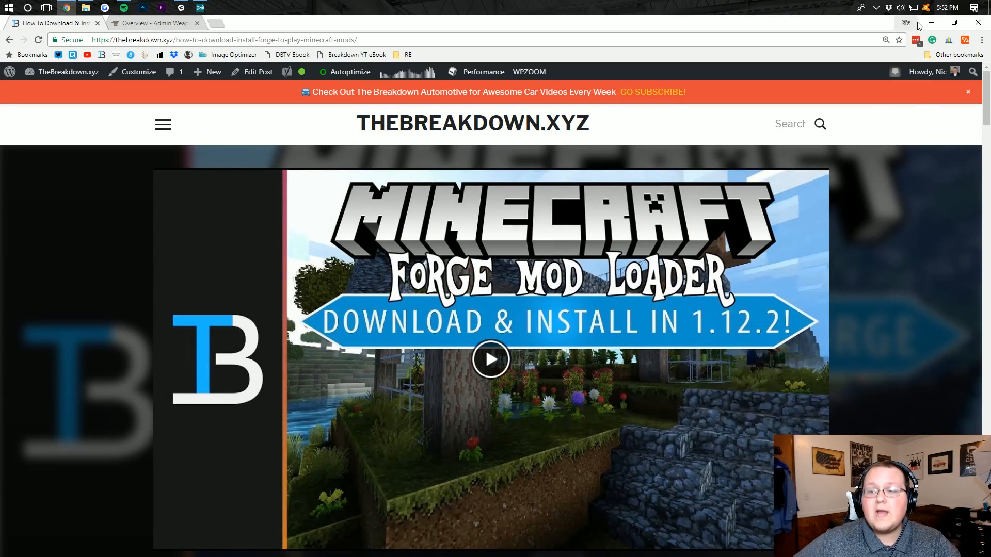
Step: Minimize the browser, then switch to the 'Overview - Admin Weapons' CurseForge tab
click(929, 23)
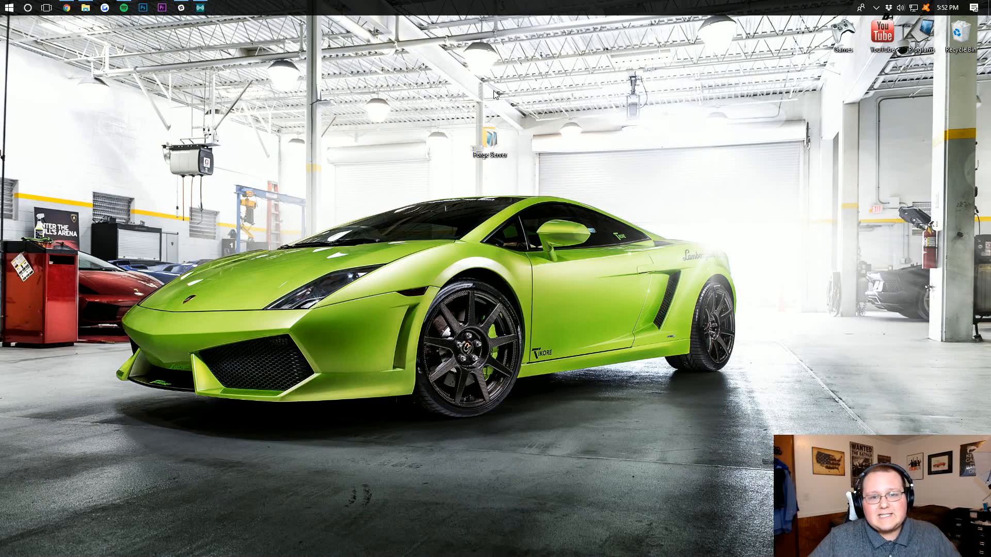
mouse_move(557, 121)
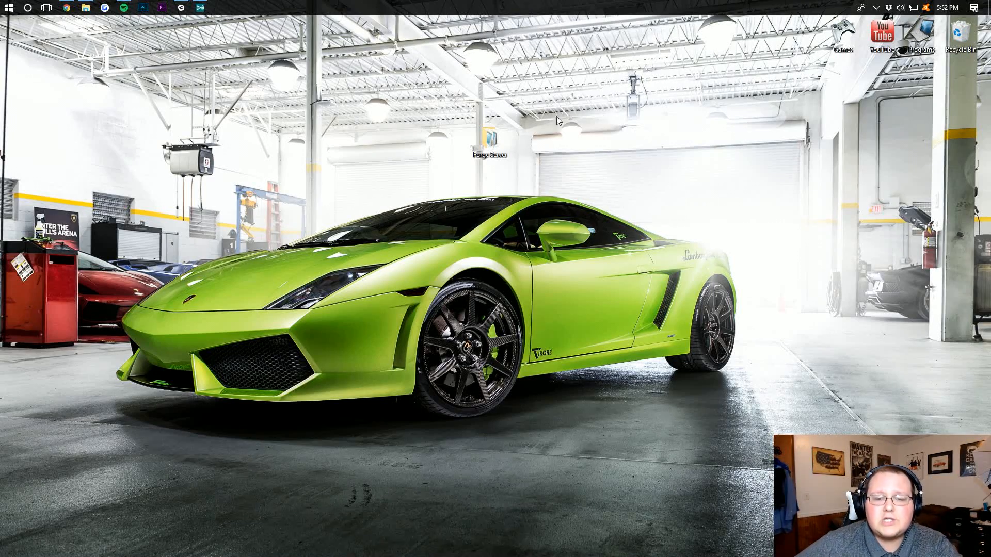
mouse_move(511, 179)
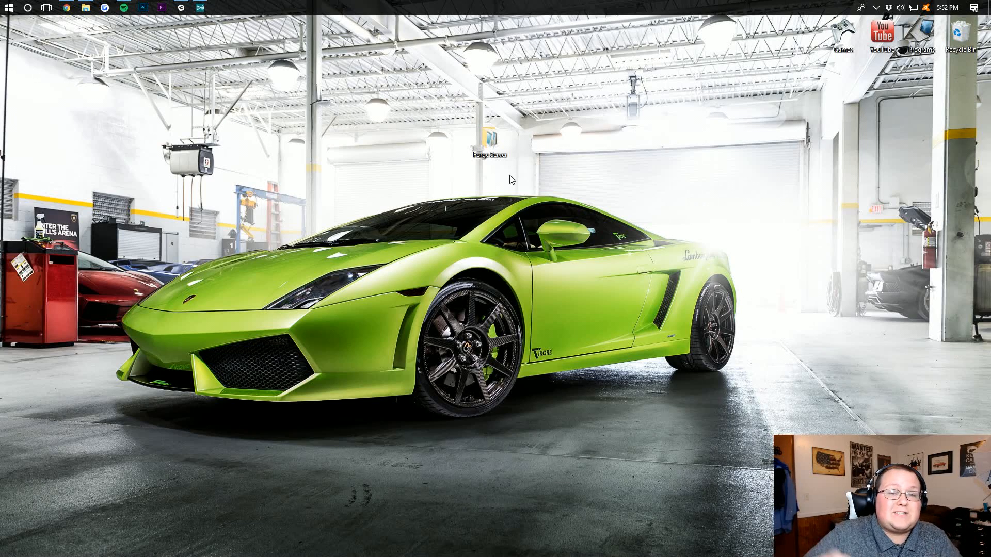
mouse_move(693, 193)
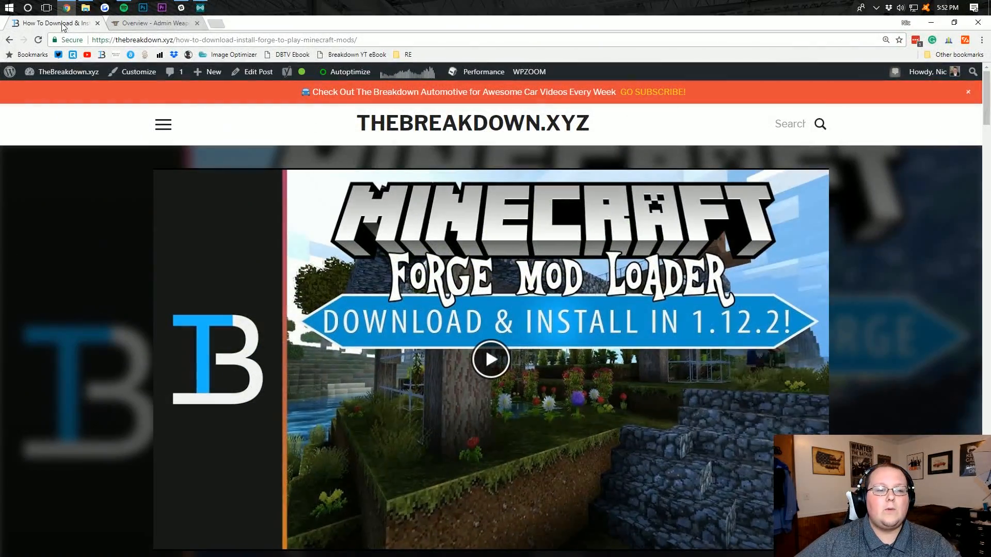
click(151, 24)
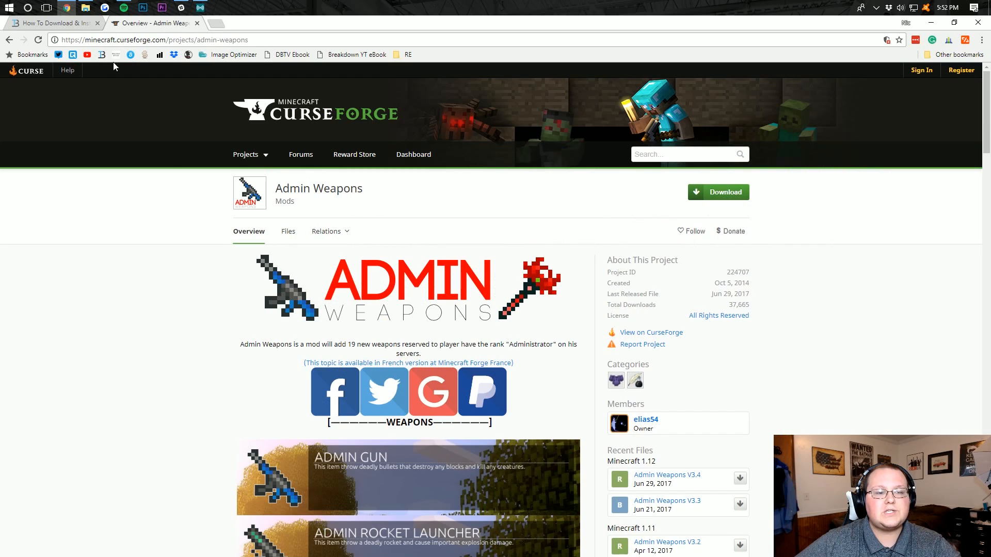
mouse_move(367, 199)
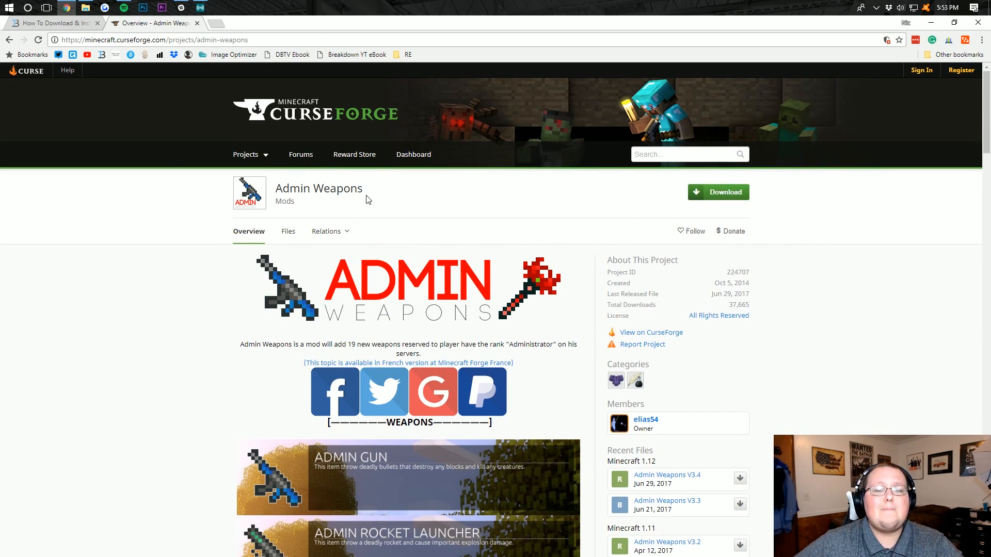
mouse_move(434, 191)
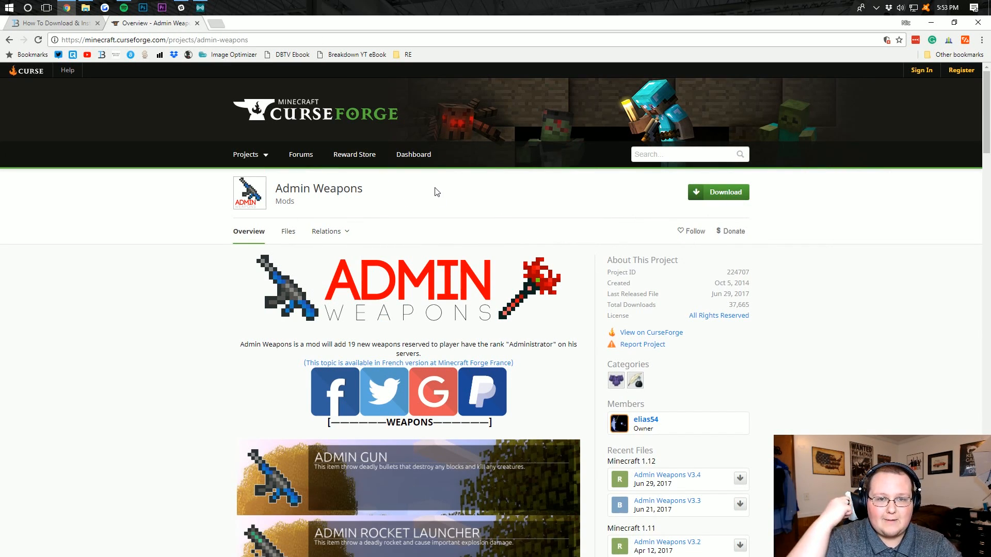
mouse_move(440, 222)
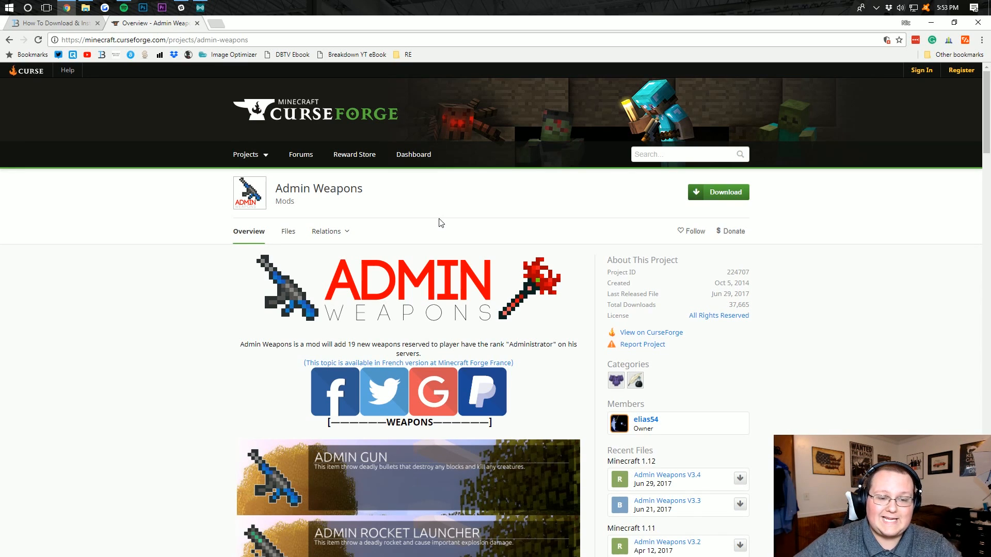
Step: Download the Admin Weapons V3.4 jar from the Files list and keep it
click(287, 230)
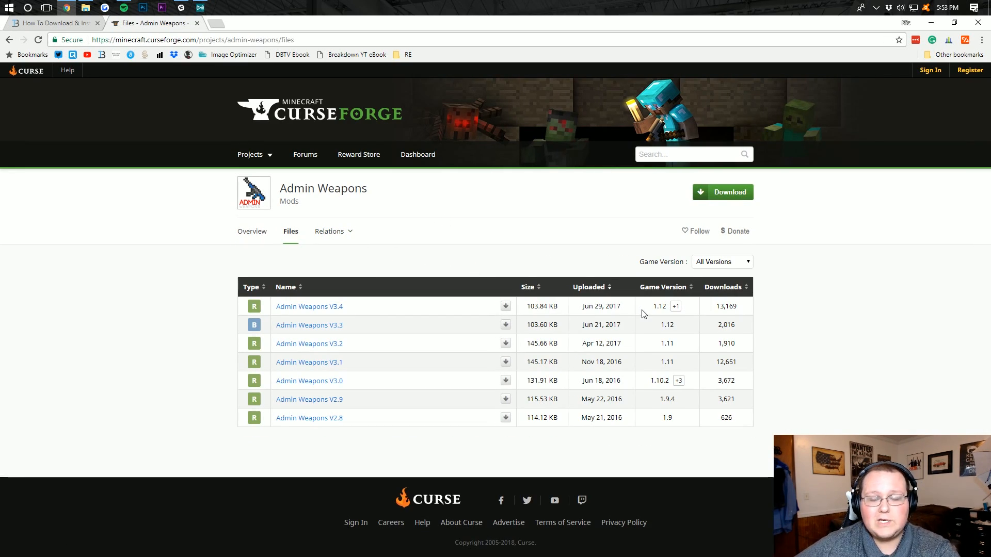
mouse_move(674, 309)
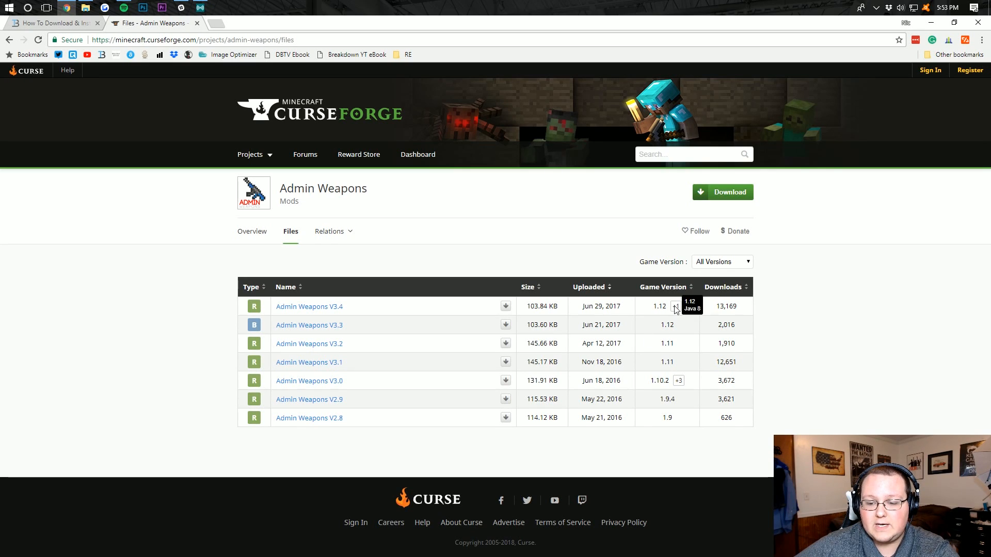
mouse_move(642, 301)
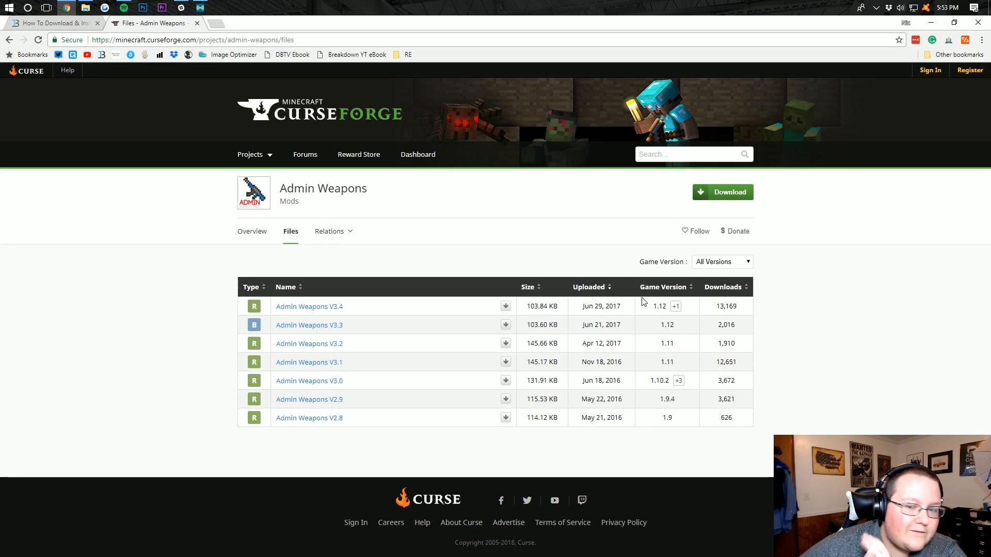
mouse_move(465, 308)
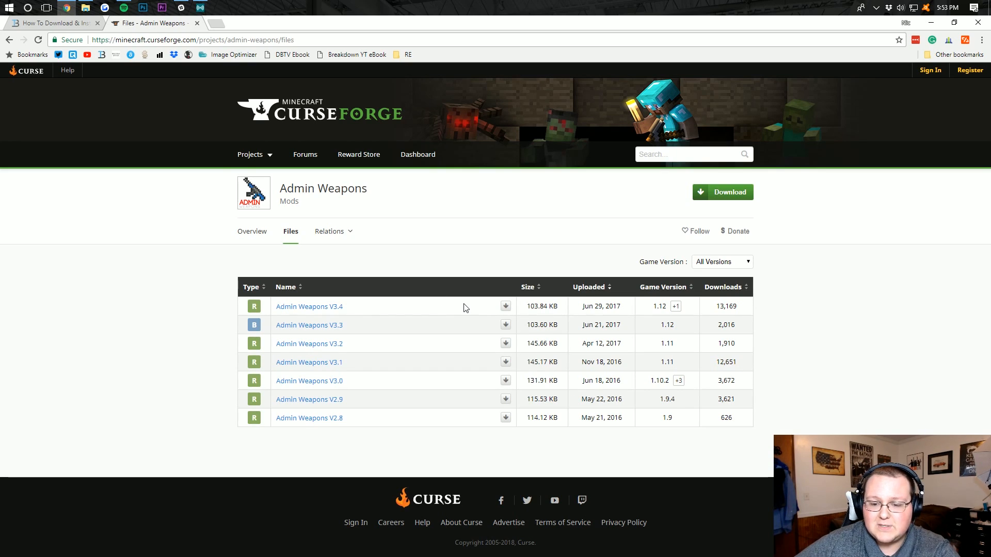
mouse_move(504, 309)
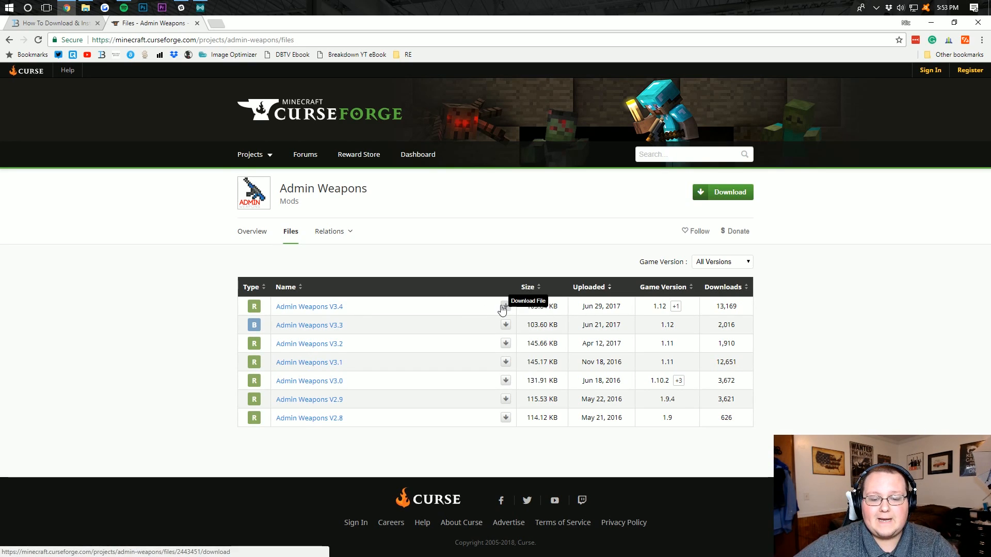
click(505, 307)
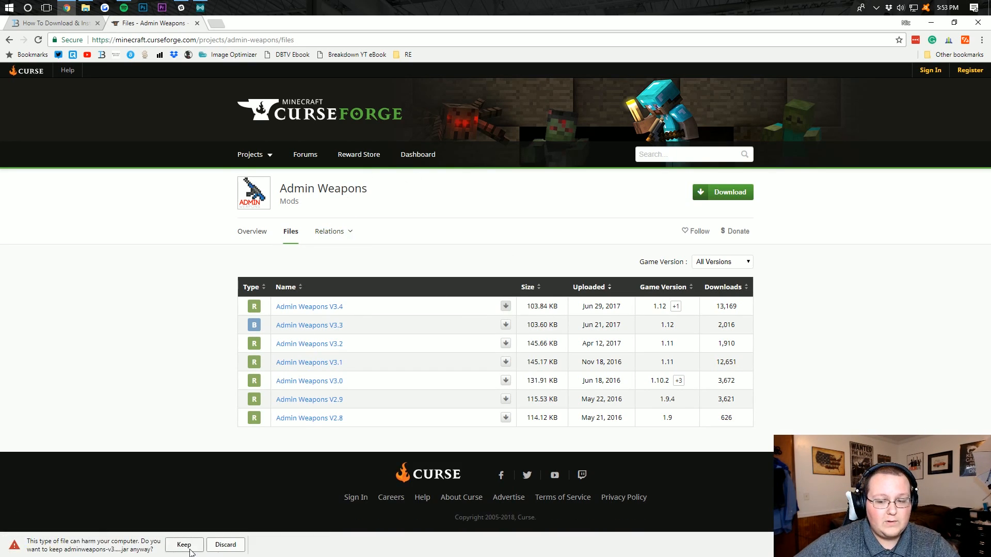
click(183, 545)
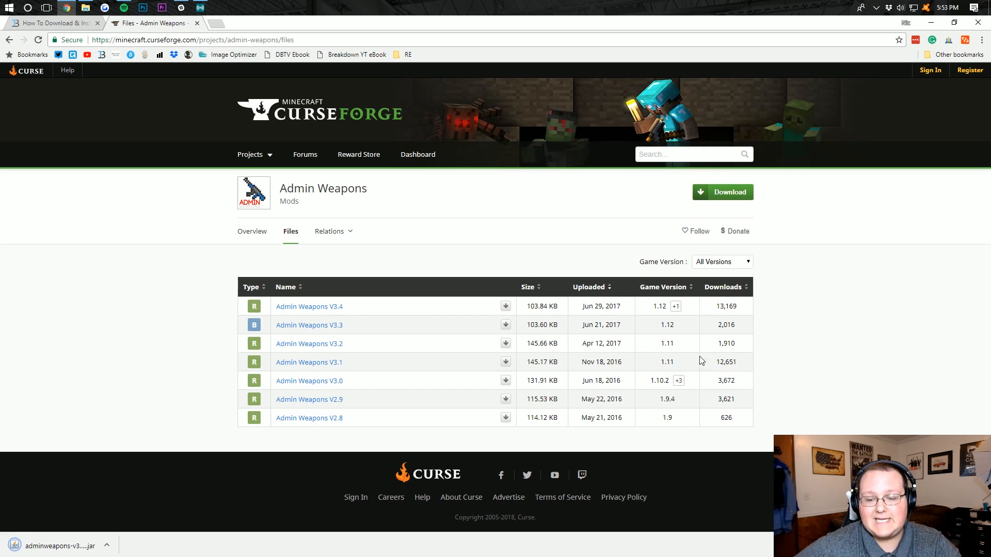
mouse_move(546, 192)
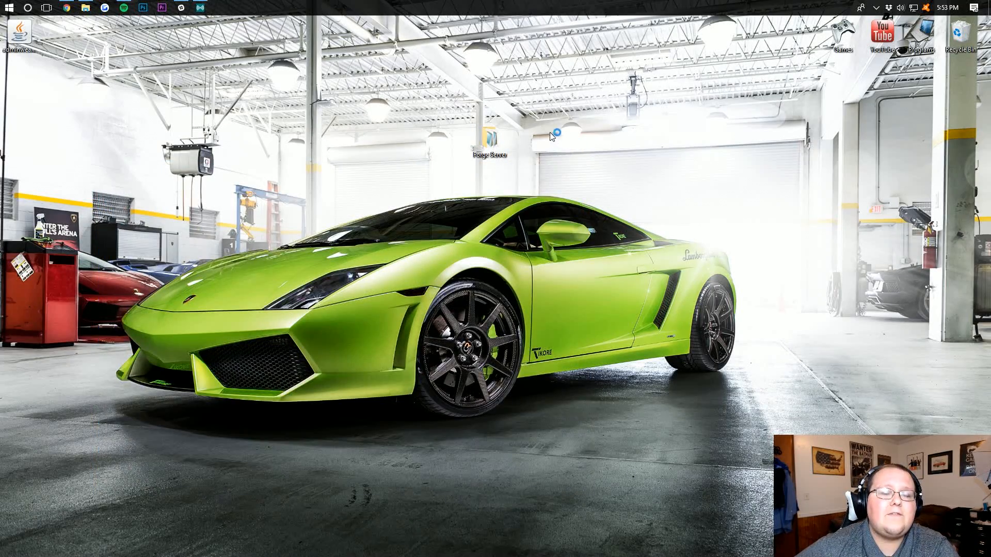
mouse_move(540, 121)
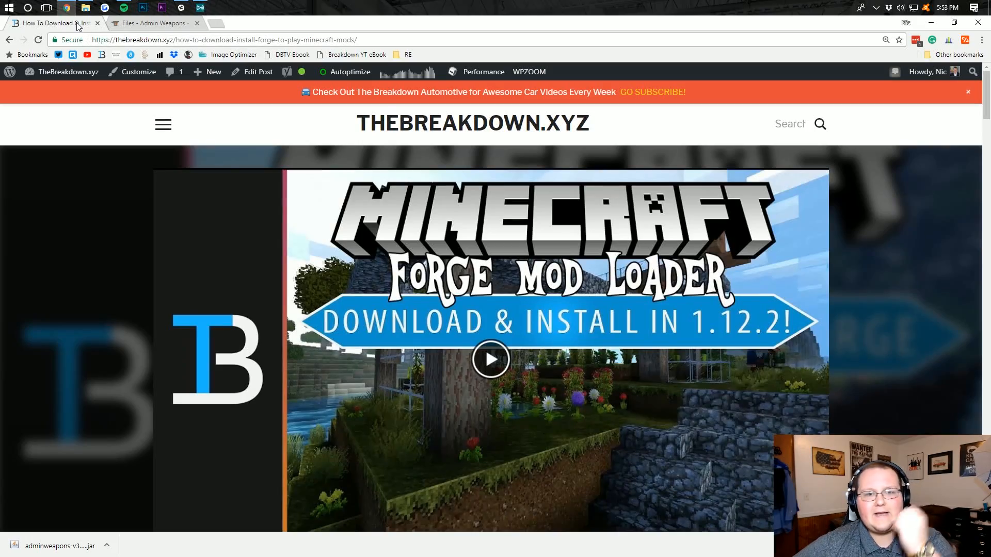
mouse_move(692, 301)
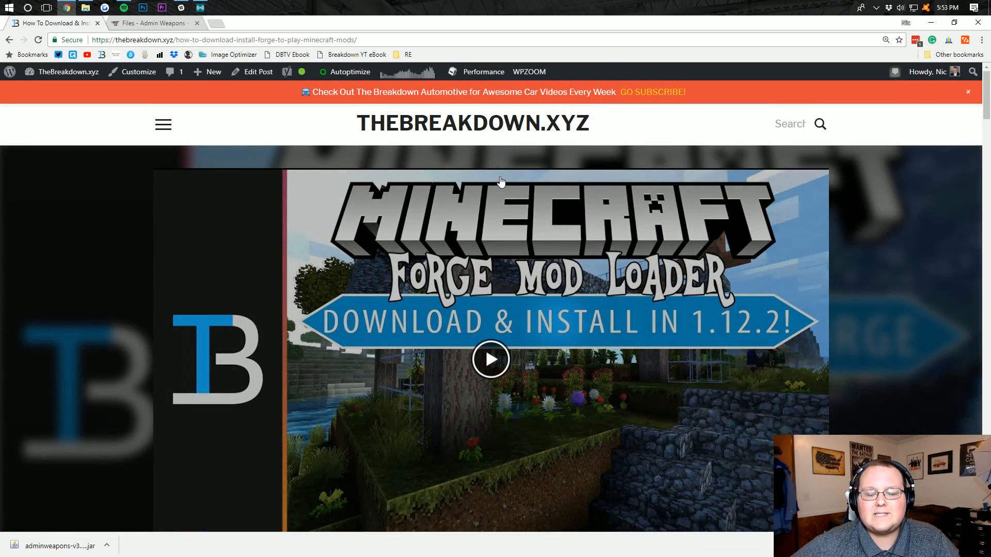
mouse_move(538, 159)
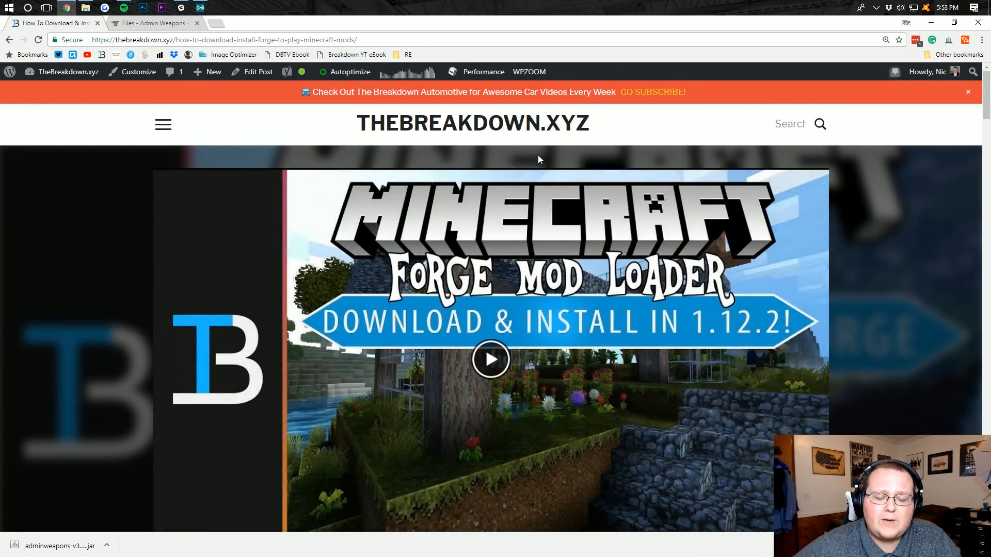
Step: Scroll down through the Forge download-and-install guide article
scroll(down, 3)
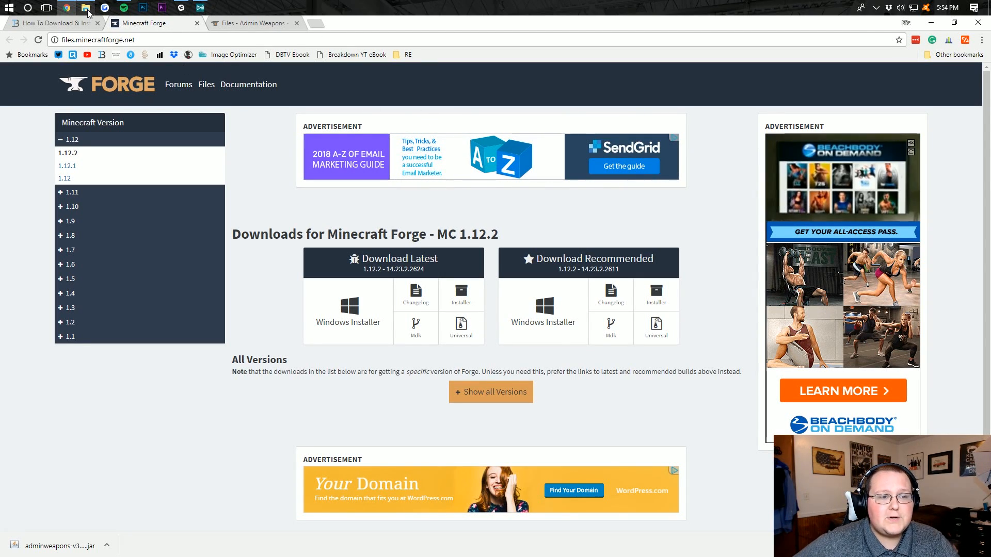
Step: Check the Forge Server folder's universal jar, then return to the Forge 1.12.2 downloads page
click(86, 7)
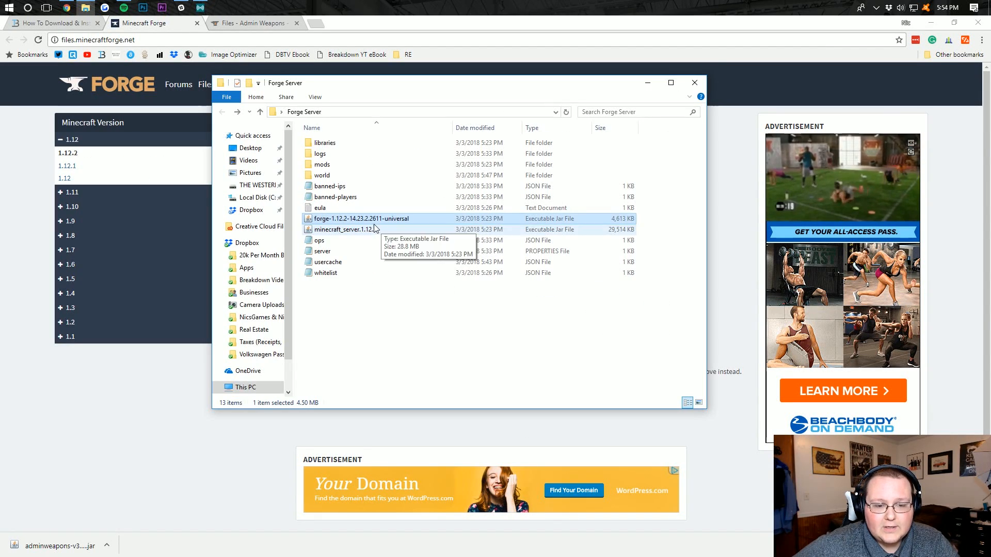
mouse_move(363, 219)
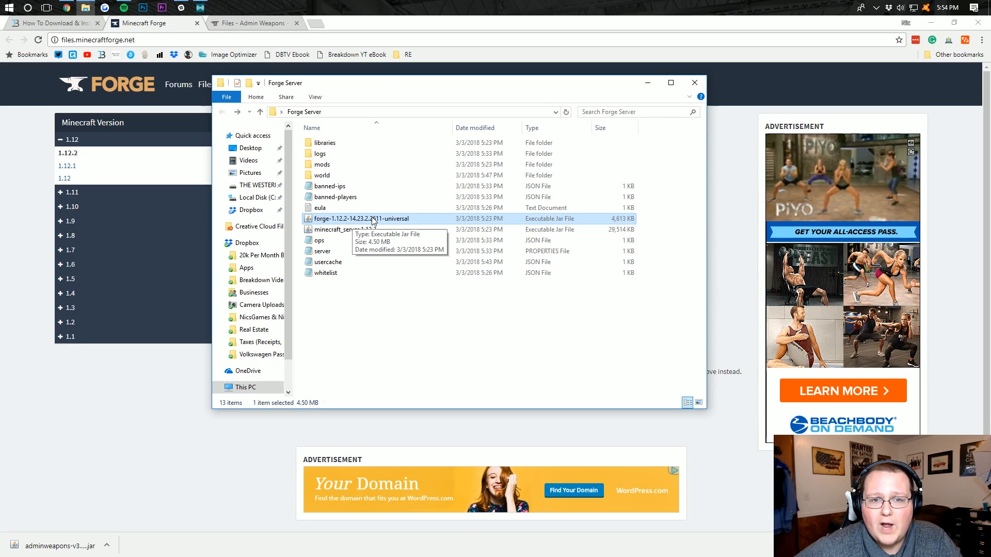
click(693, 83)
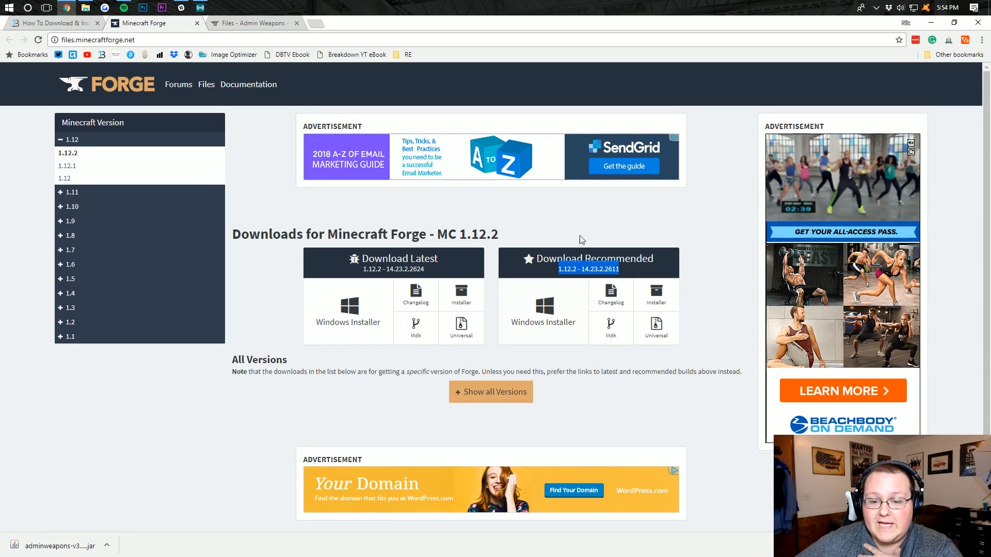
Step: List all Forge 1.12.2 versions and get the 14.23.2.2611 installer past the ad page
click(491, 392)
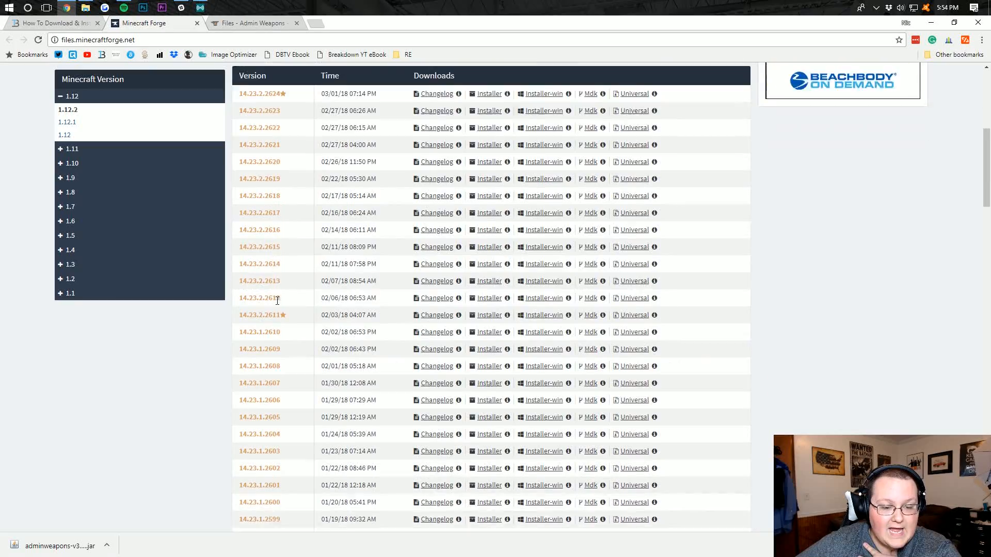
scroll(down, 3)
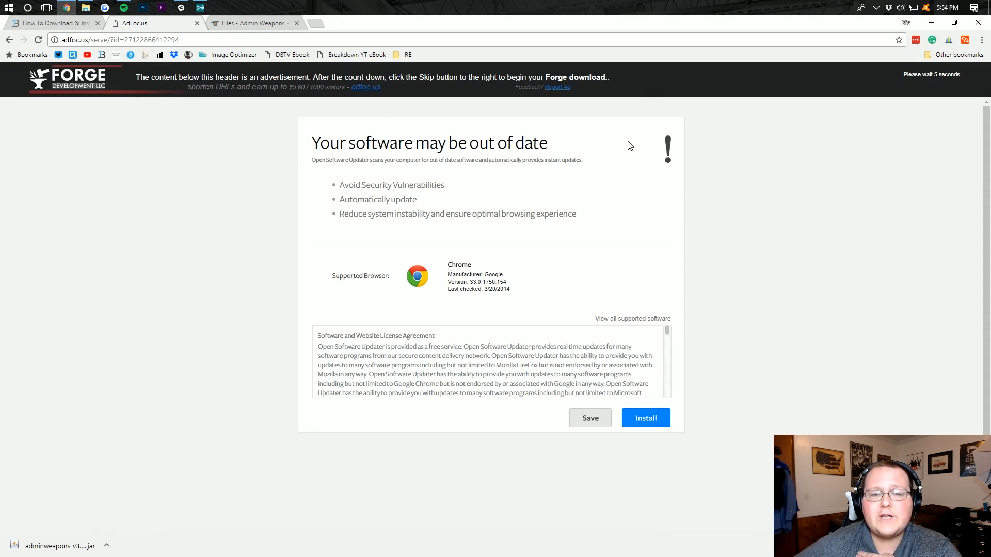
click(645, 417)
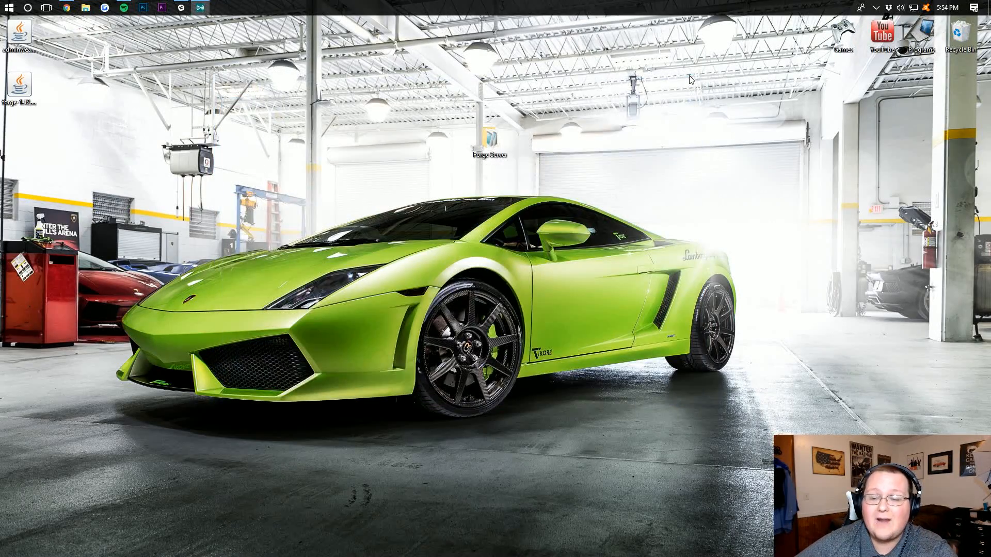
mouse_move(593, 140)
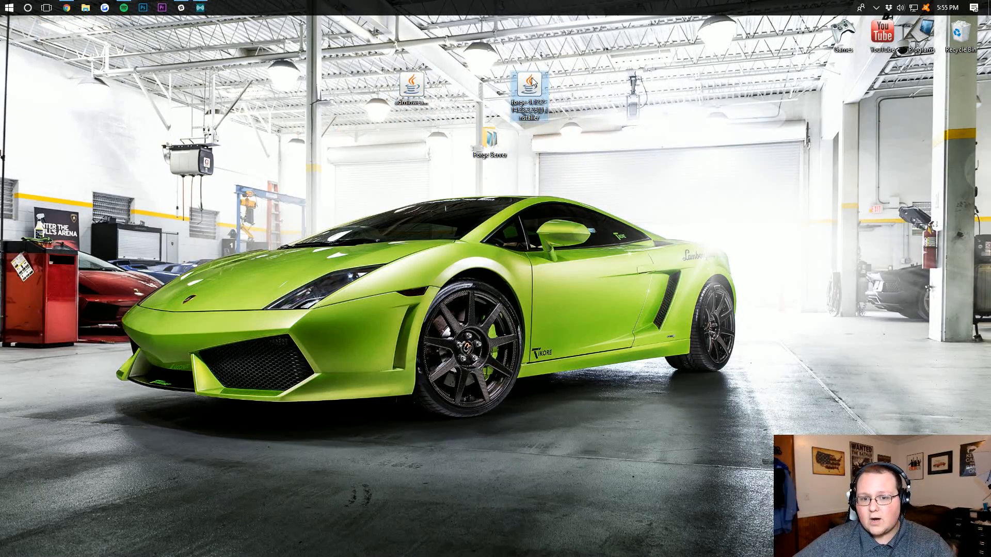
Step: Run the Forge installer jar with Java and install the 1.12.2-14.23.2.2611 client profile
right_click(529, 85)
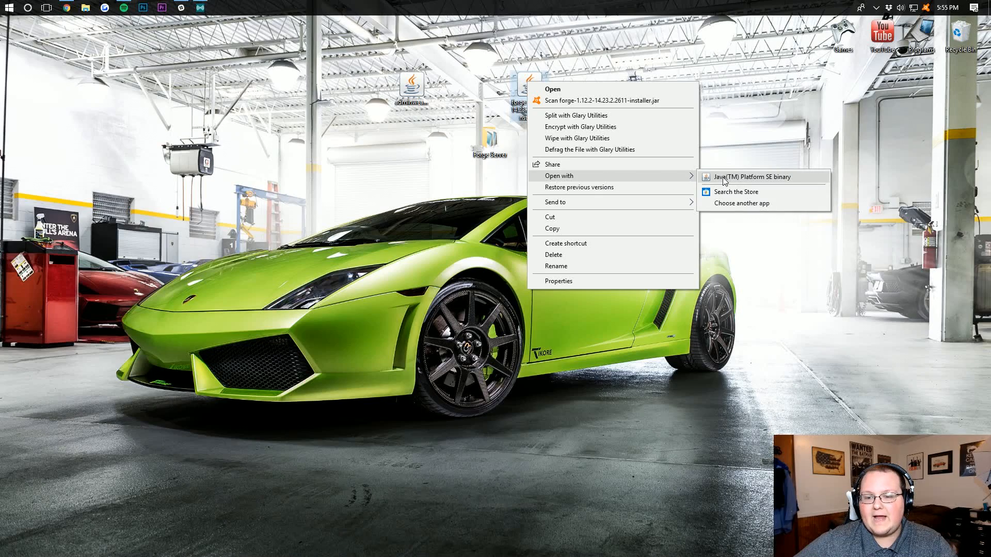
click(749, 177)
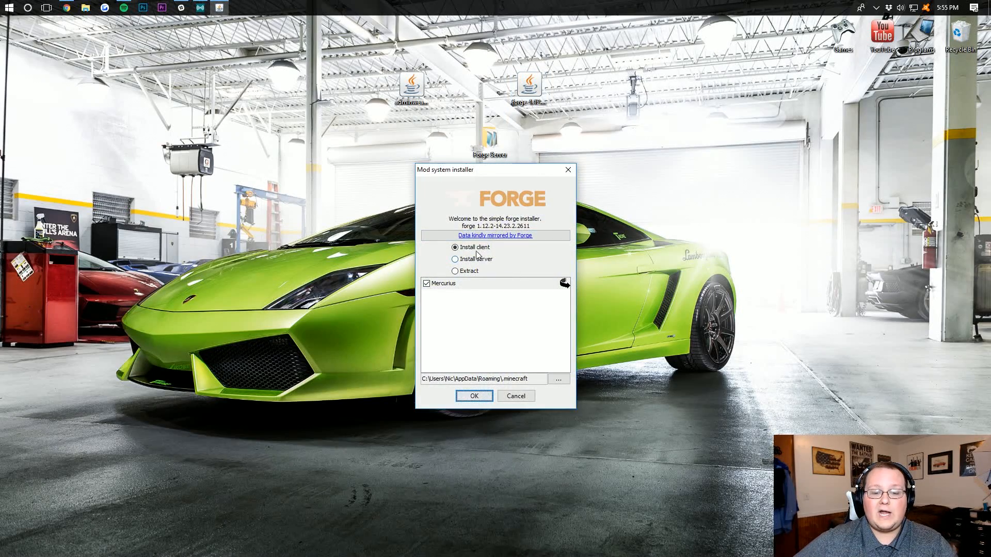
click(474, 395)
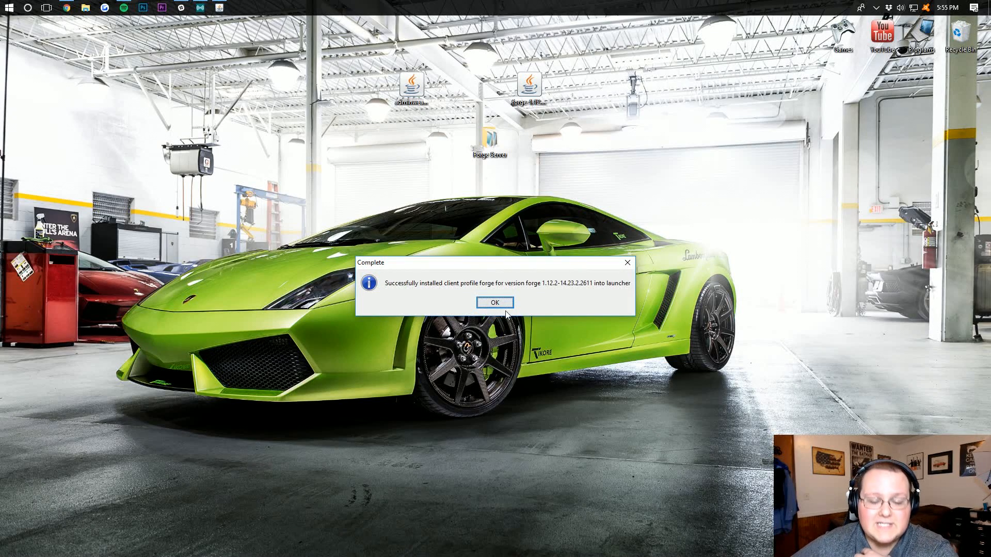
click(494, 303)
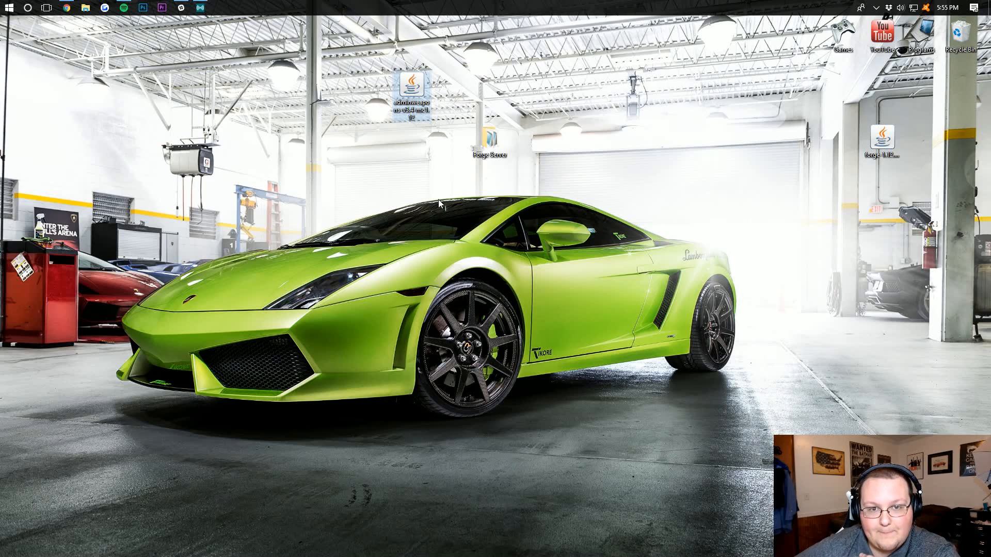
right_click(412, 85)
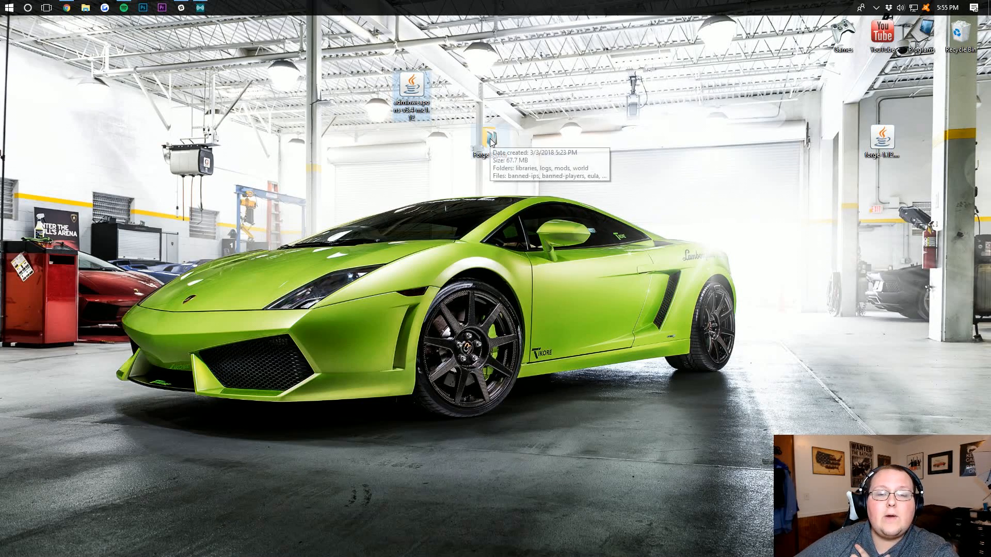
double_click(489, 138)
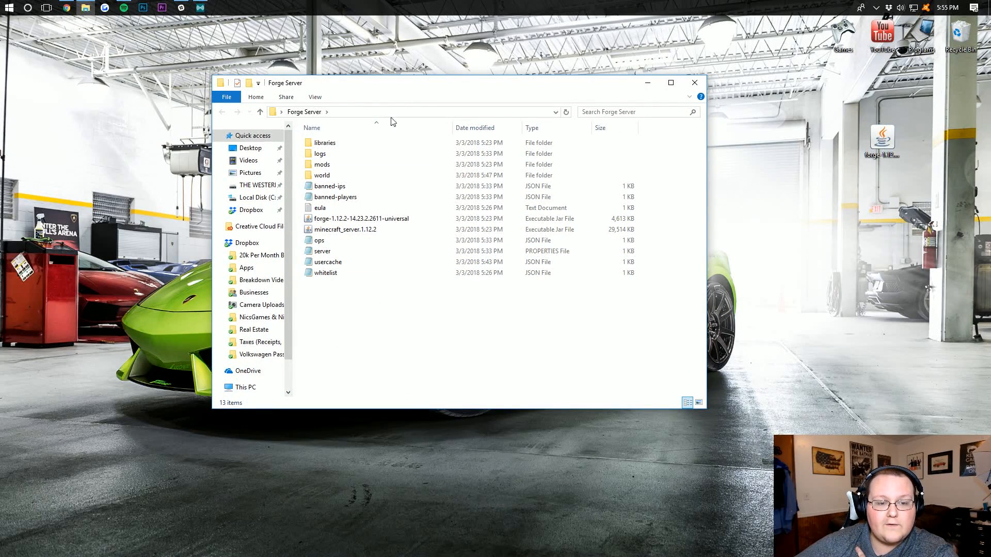
click(321, 164)
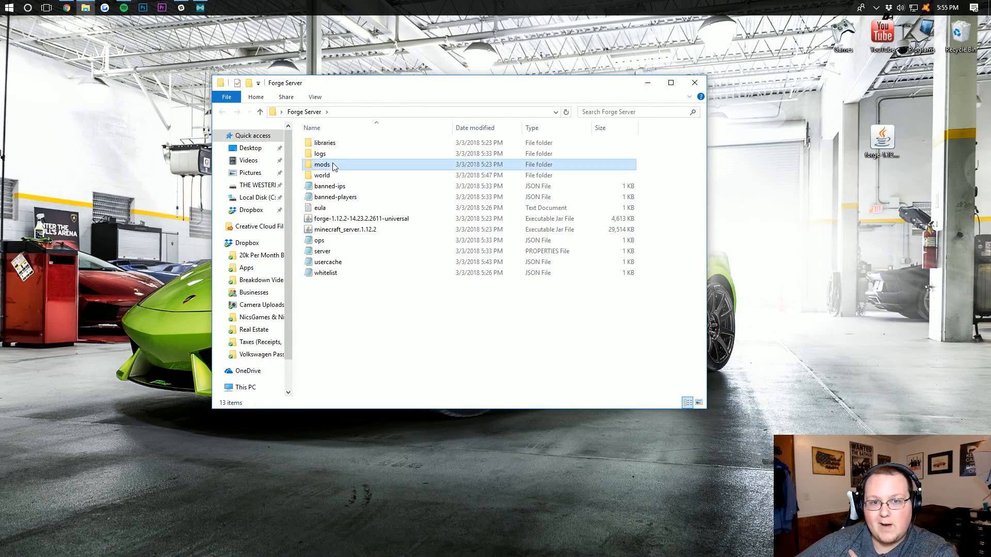
double_click(321, 164)
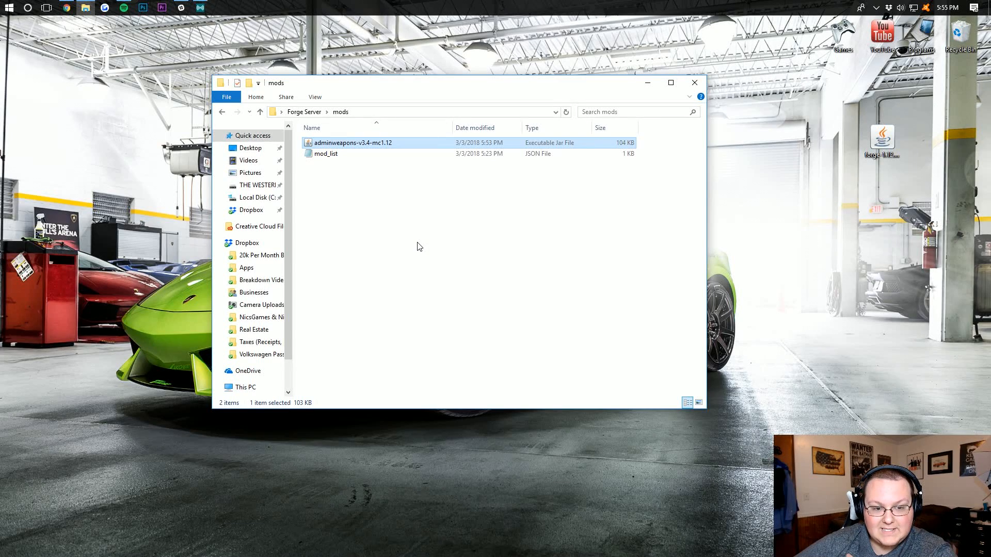
click(326, 153)
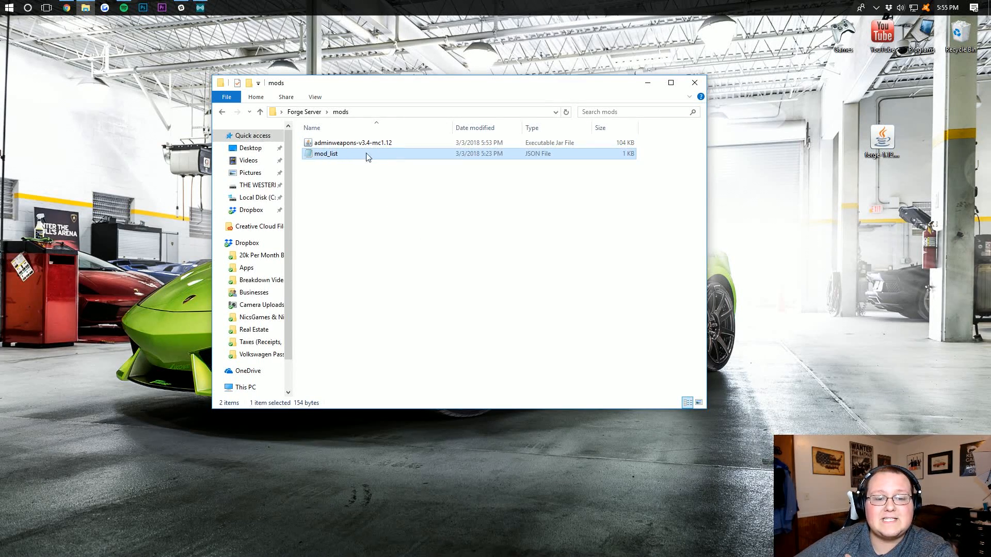
double_click(326, 154)
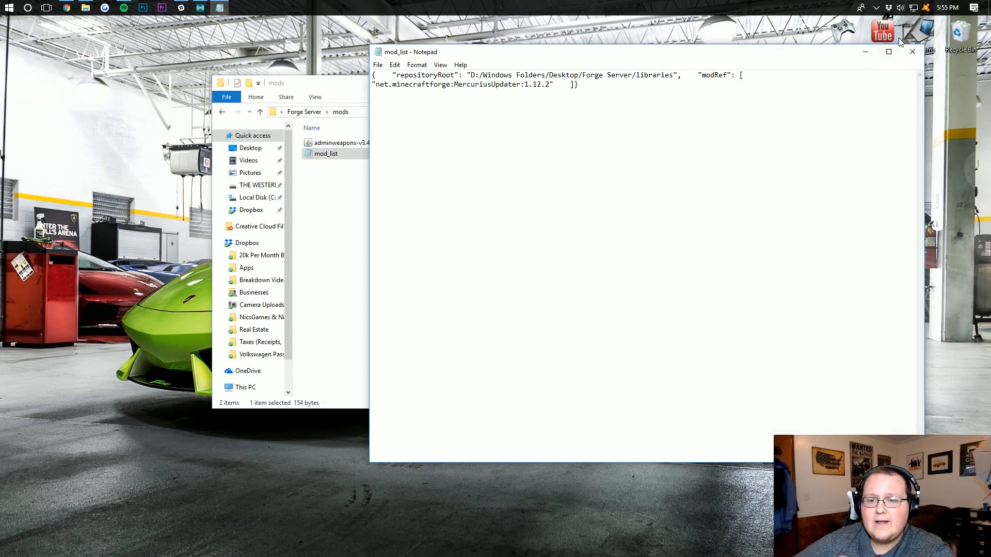
click(912, 51)
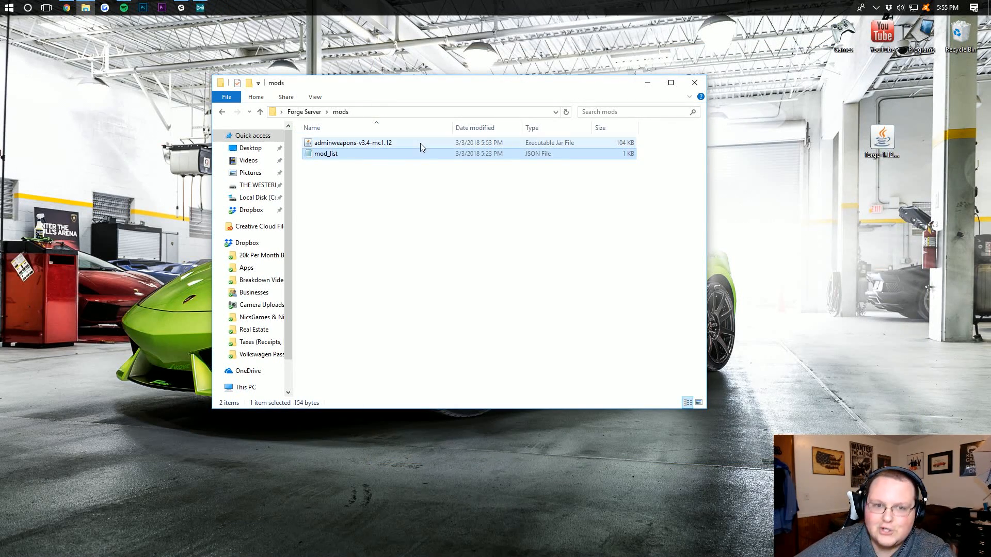
click(352, 142)
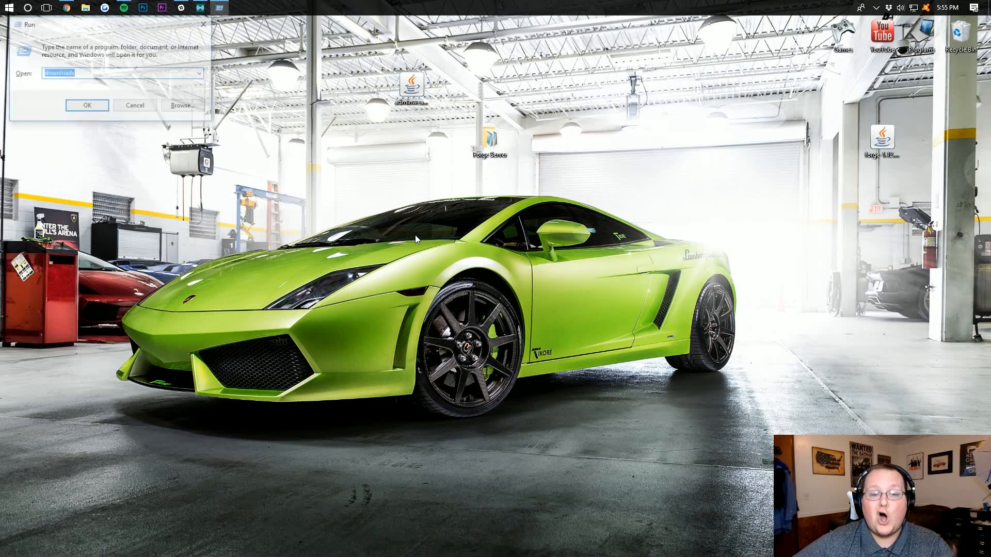
Step: Navigate to %appdata% and open the .minecraft folder
text(%)
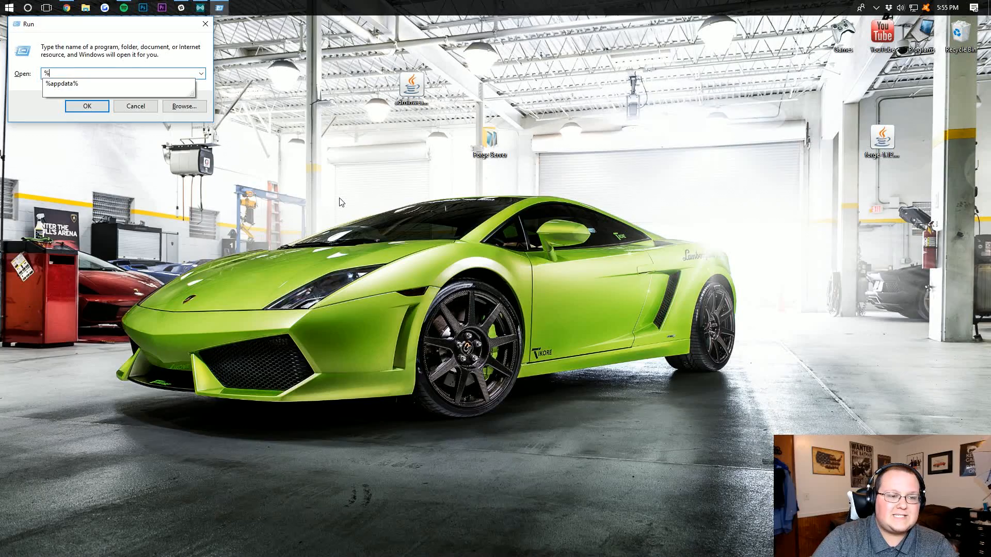
text(appdat)
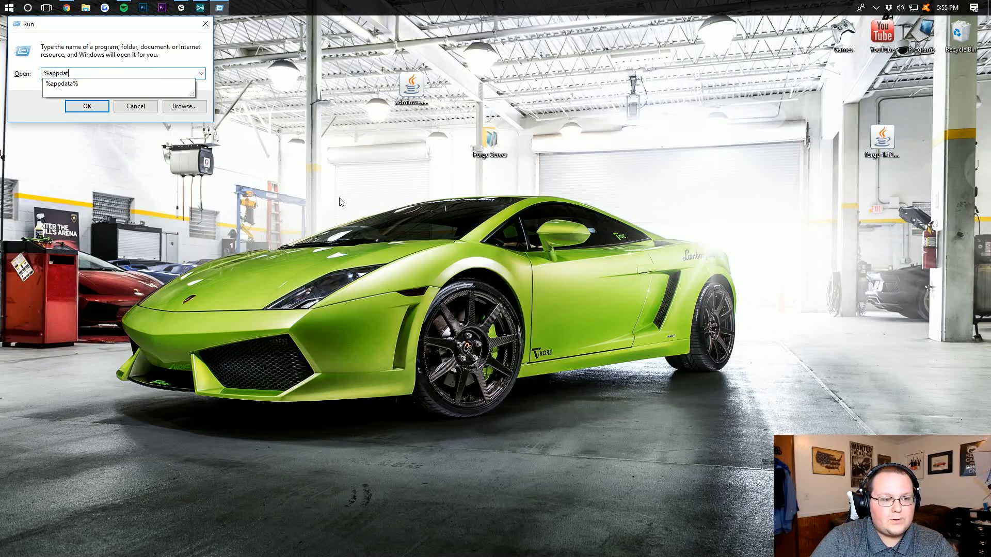
click(87, 105)
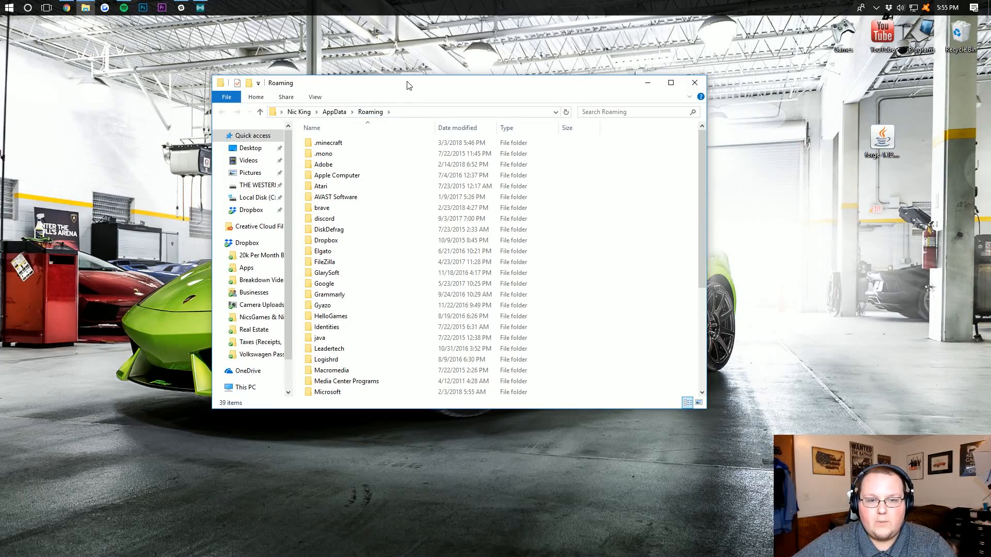
double_click(327, 143)
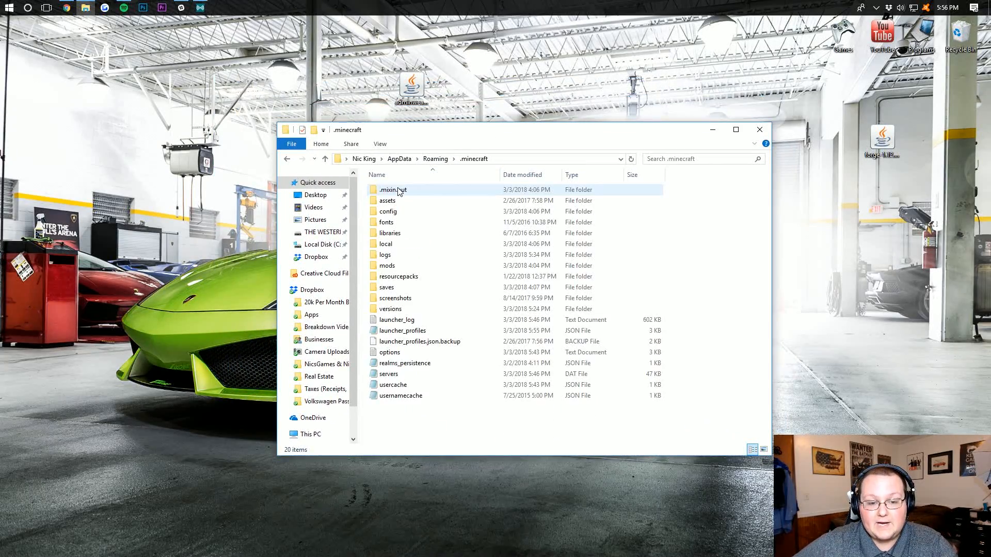
Step: Create a new 'mods' folder inside .minecraft and open it
click(388, 266)
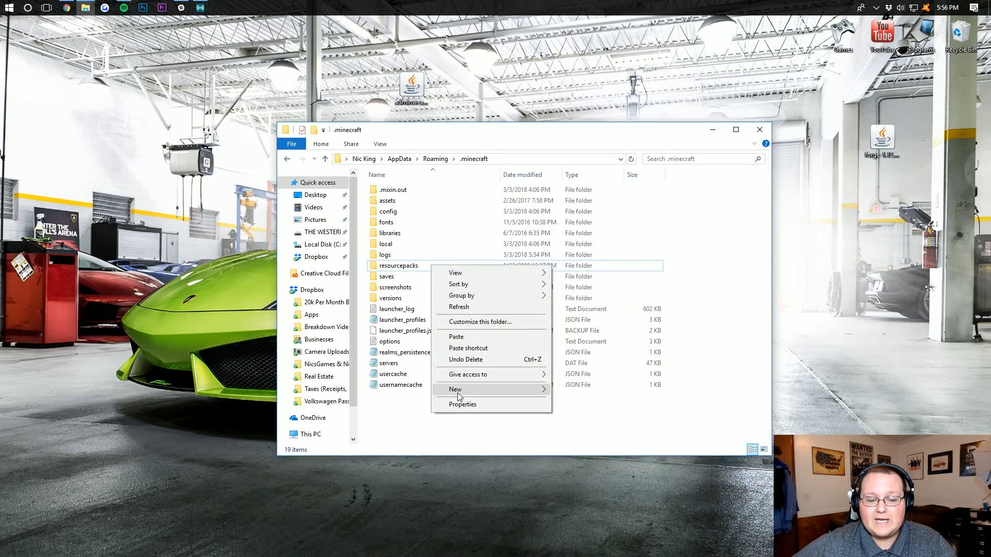
click(455, 389)
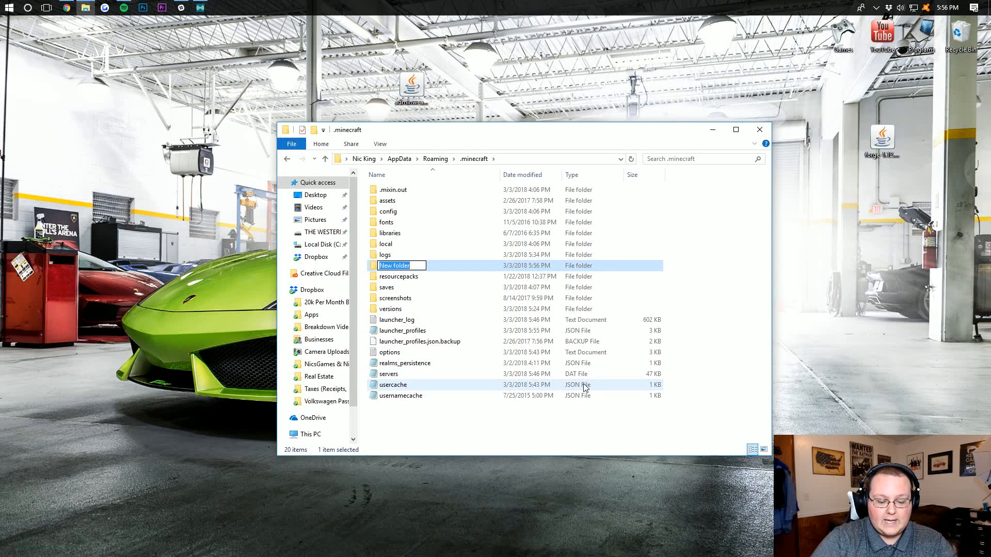
text(mods)
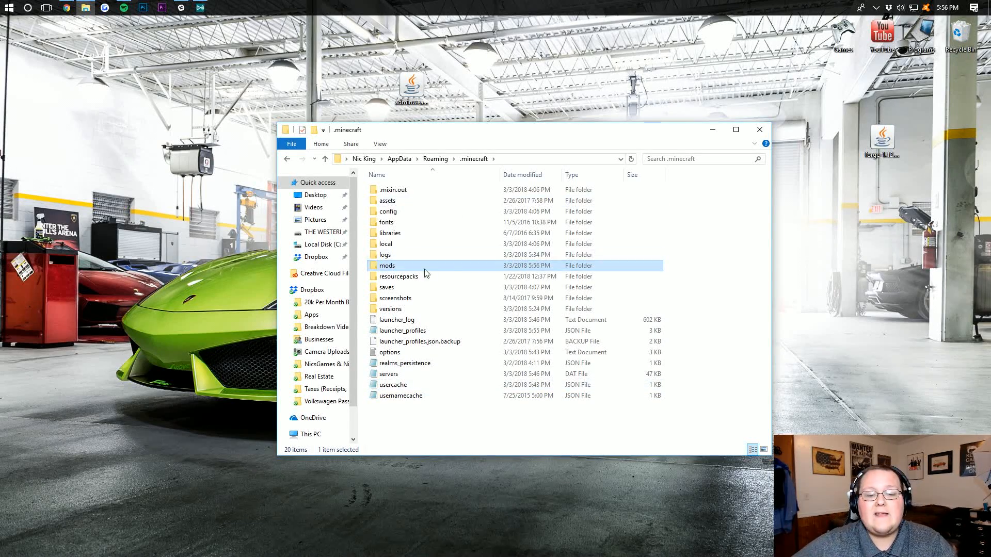
double_click(387, 265)
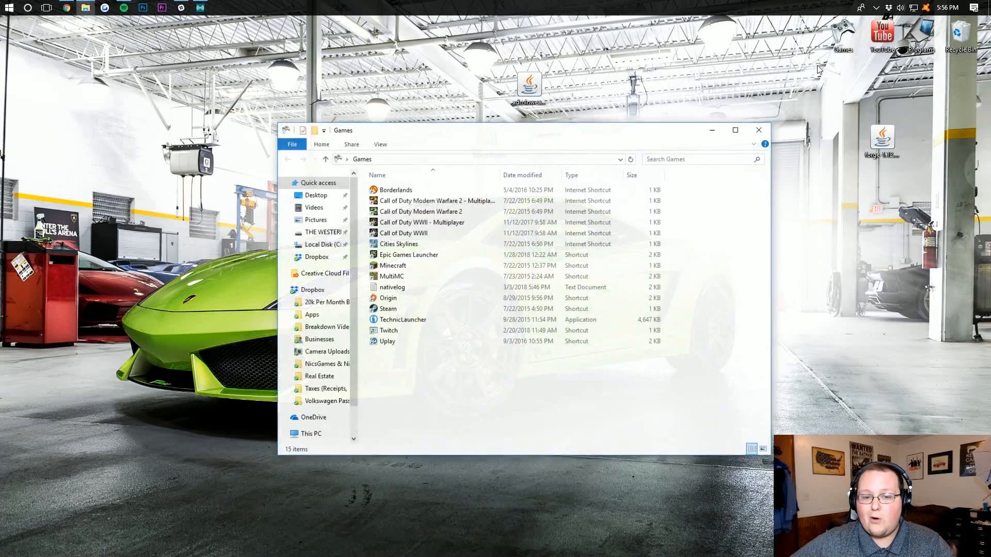
click(392, 265)
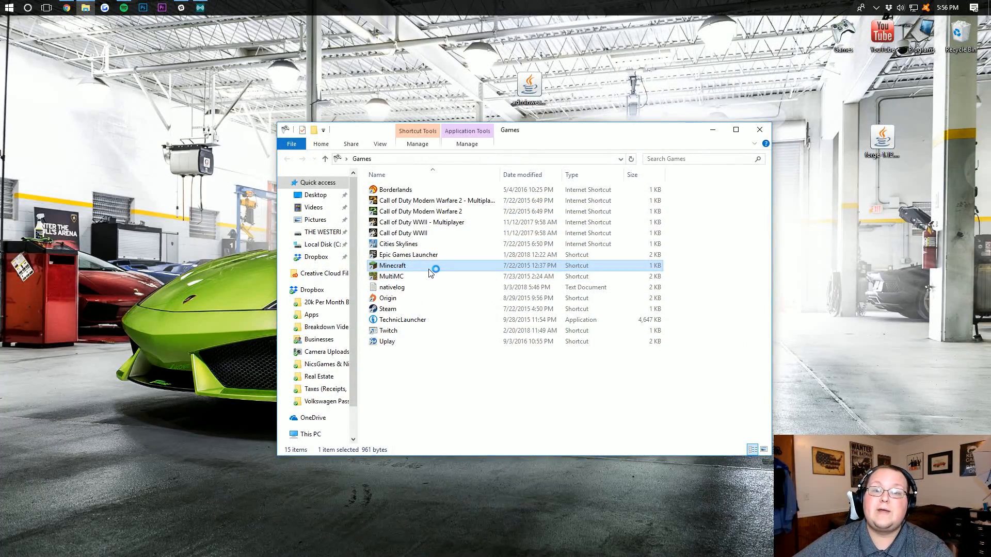
double_click(392, 265)
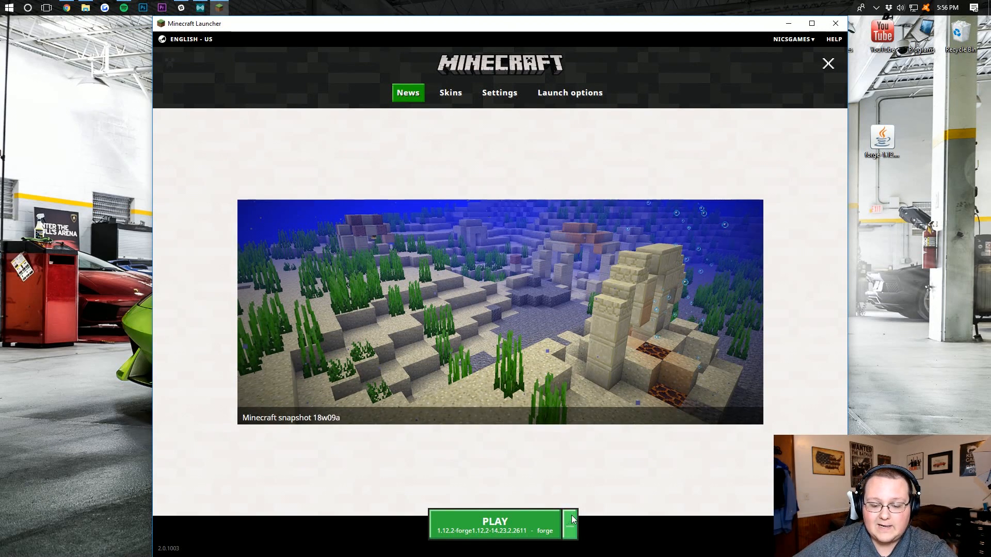
click(569, 524)
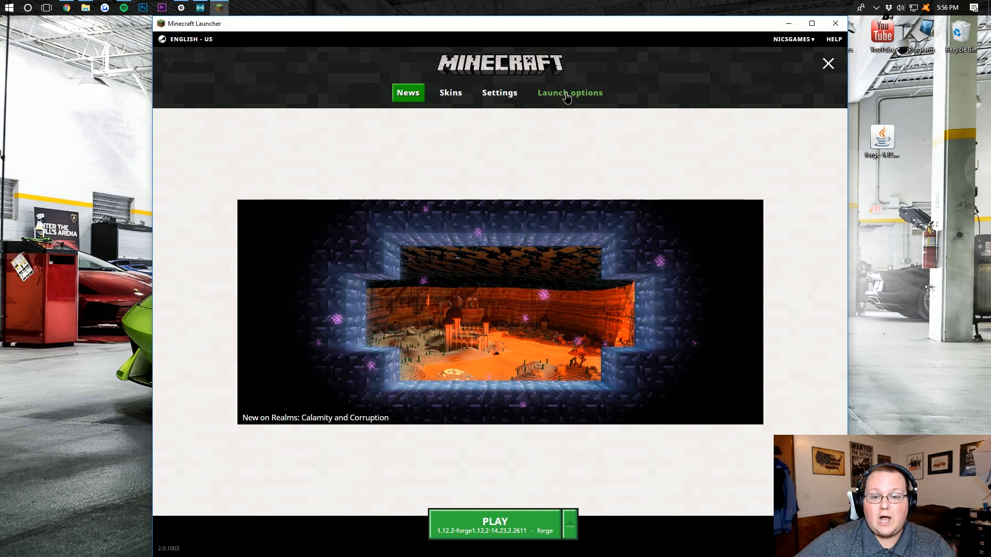
click(569, 93)
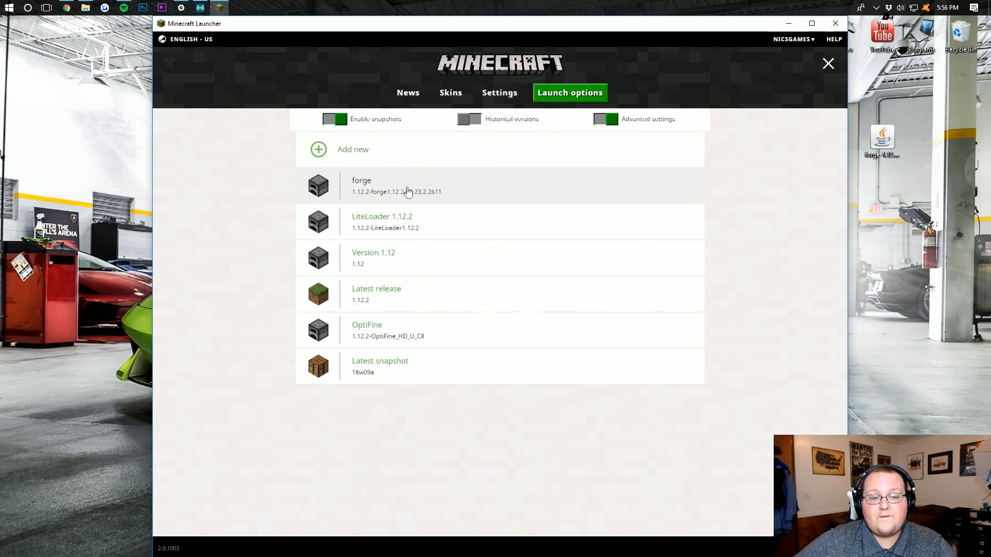
click(361, 186)
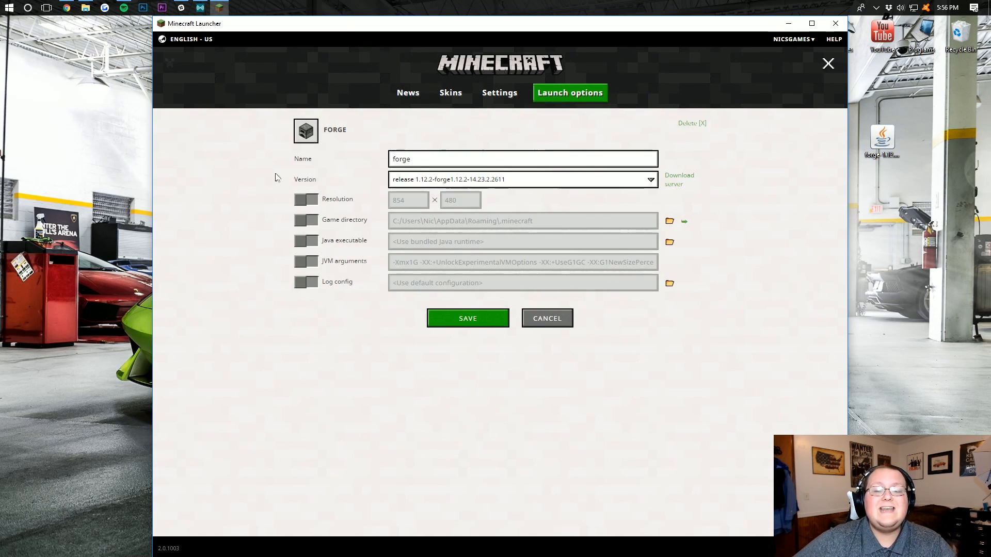
click(649, 179)
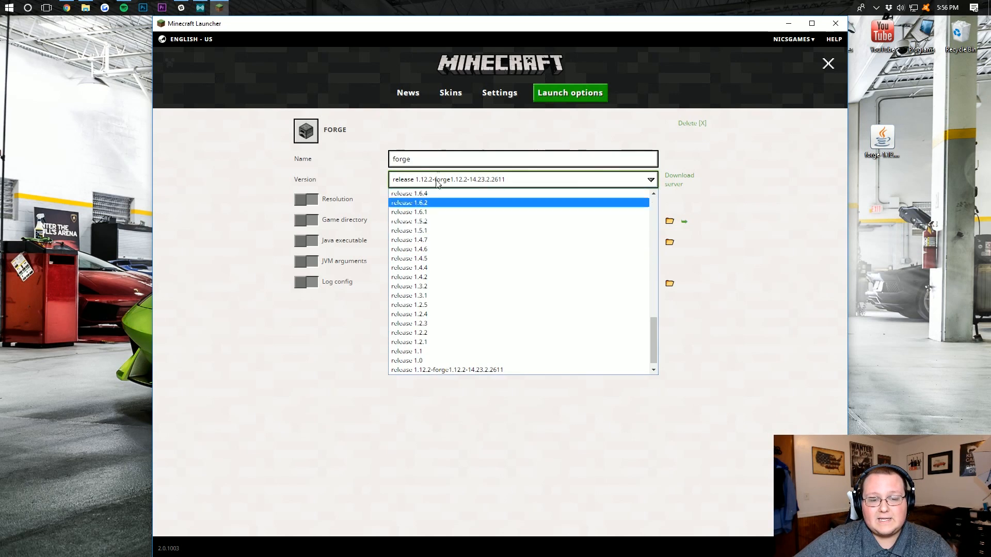
scroll(down, 3)
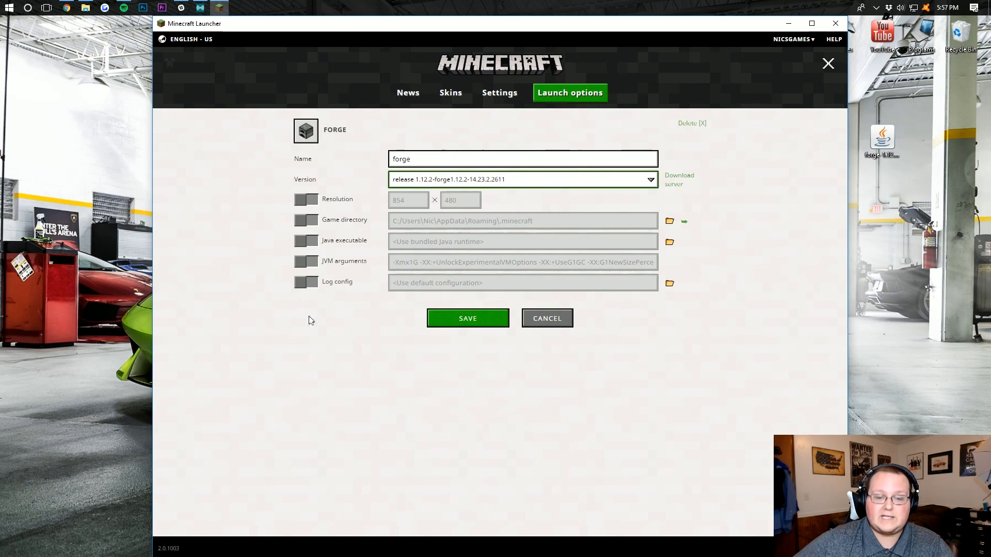
click(467, 318)
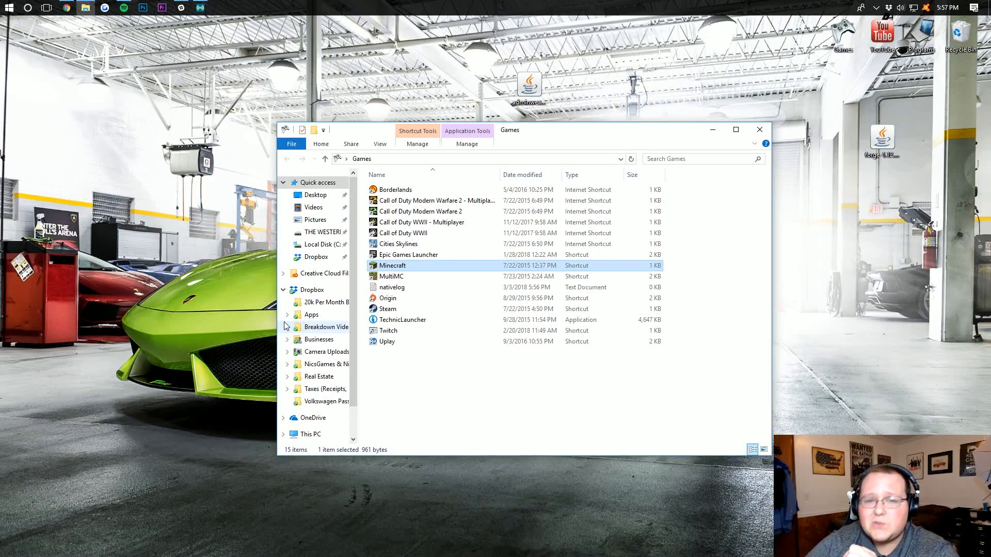
Step: Run minecraft_server.1.12.2 from the Forge Server folder and close the folder window
double_click(393, 265)
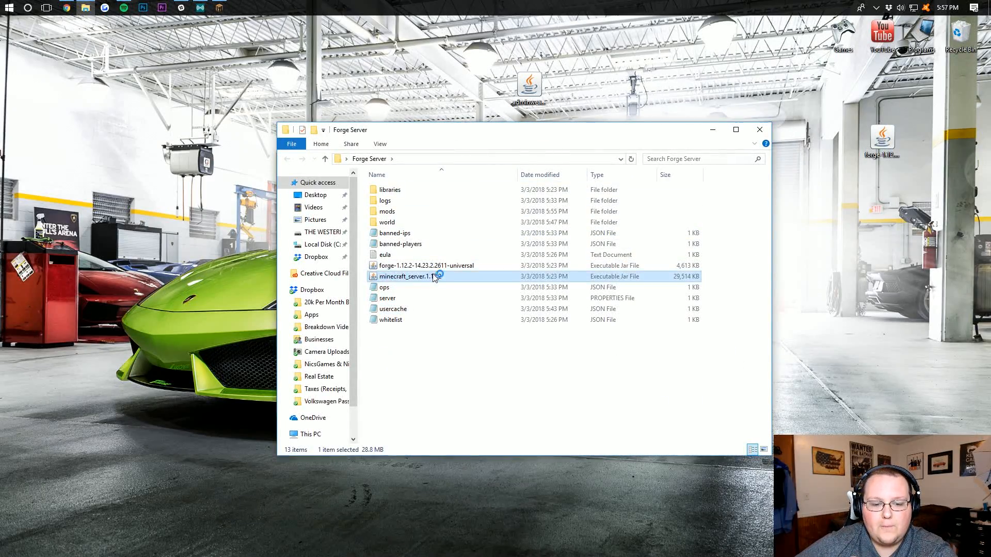
mouse_move(760, 129)
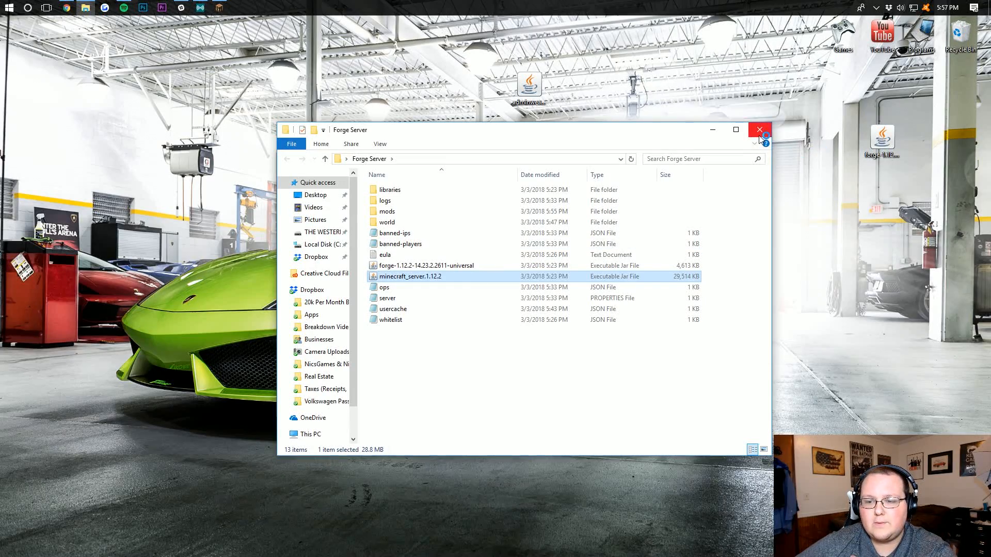
double_click(410, 276)
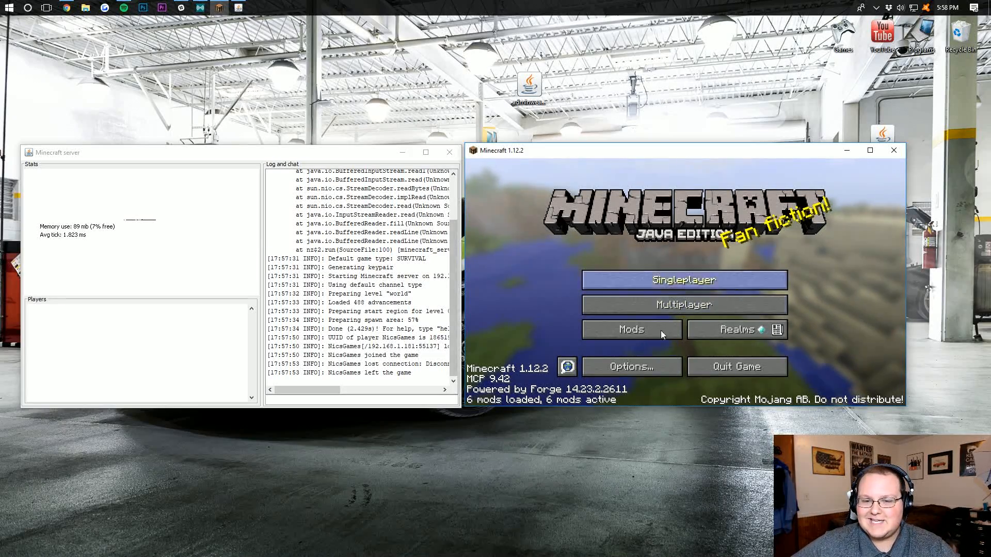
mouse_move(575, 314)
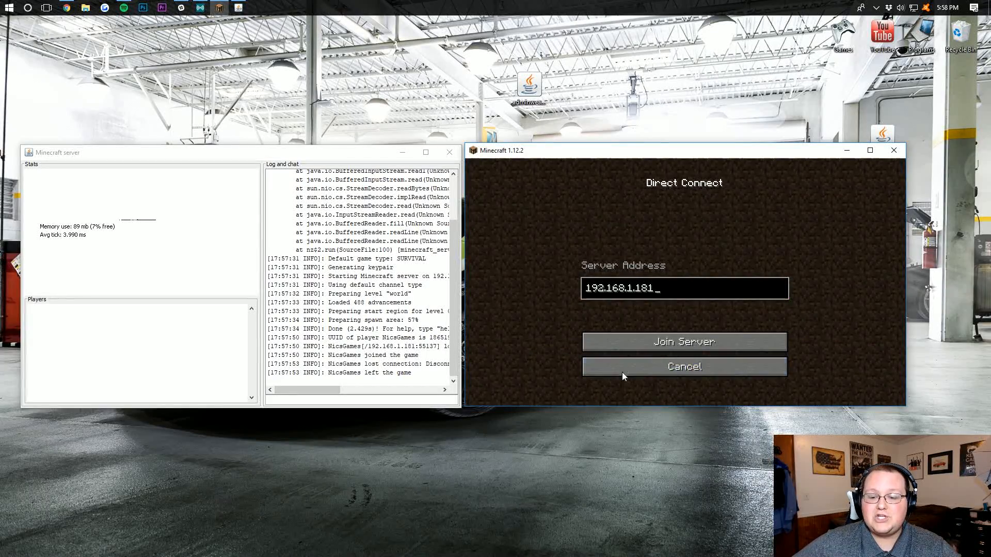
Step: Join the local server, op 'nicsgames' from the console, and switch to creative gamemode
click(683, 341)
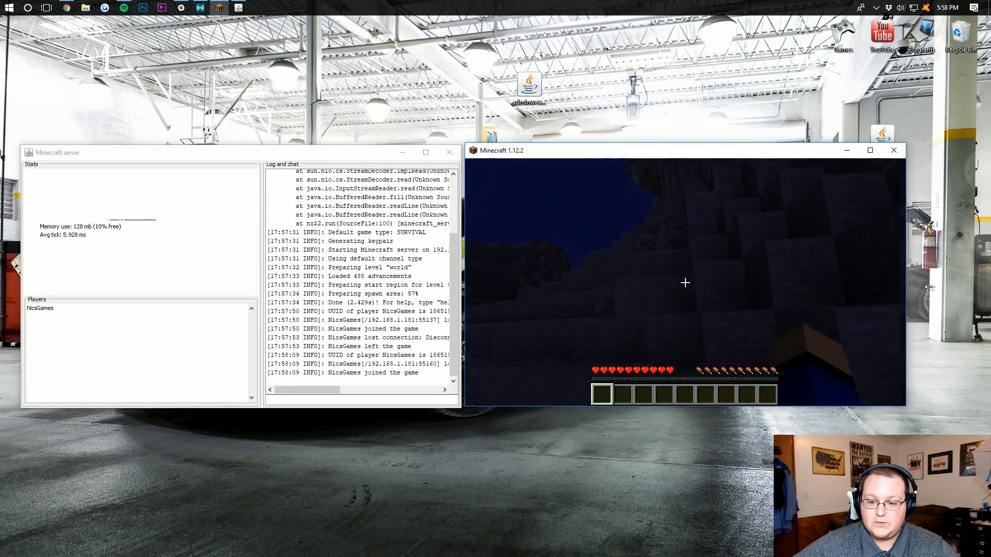
key(Escape)
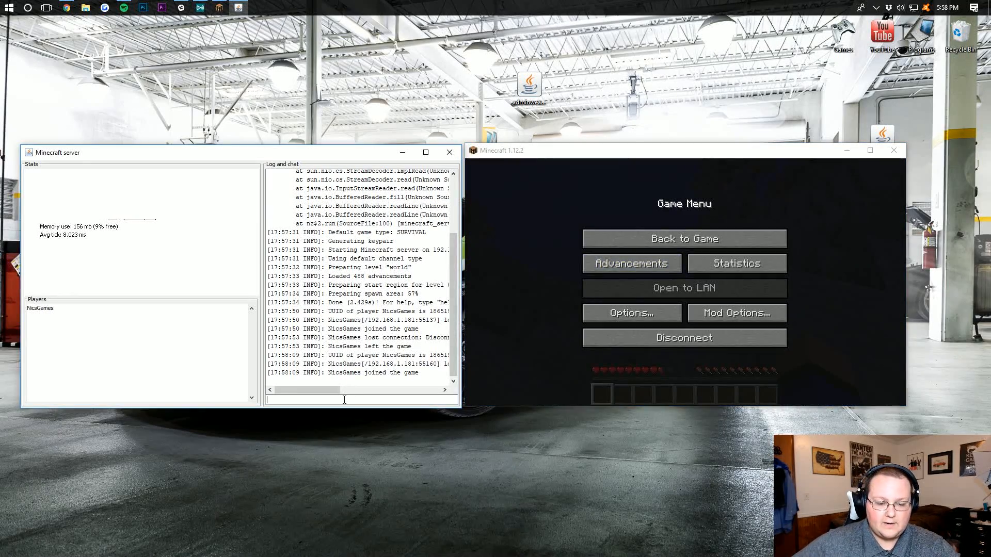
text(op nicsgames)
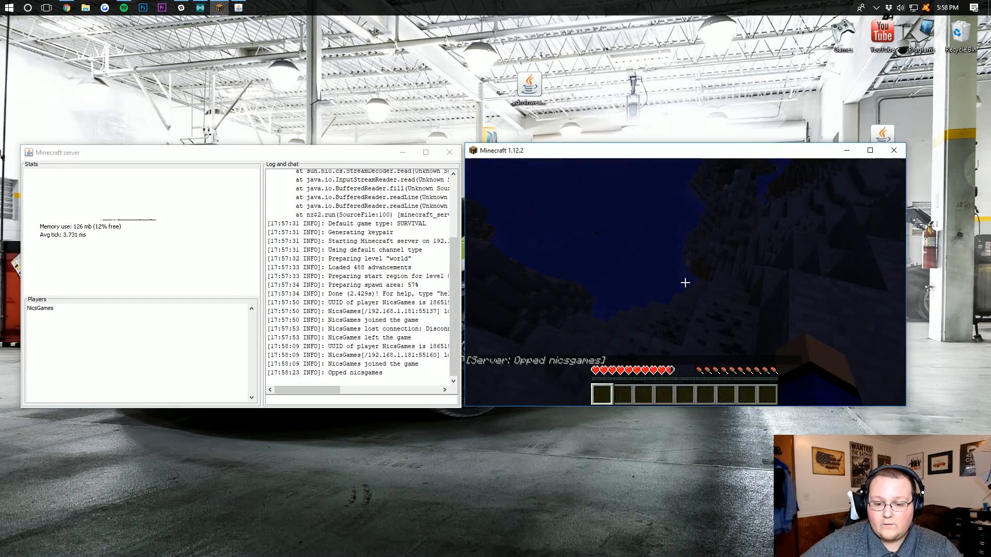
text(gamemo)
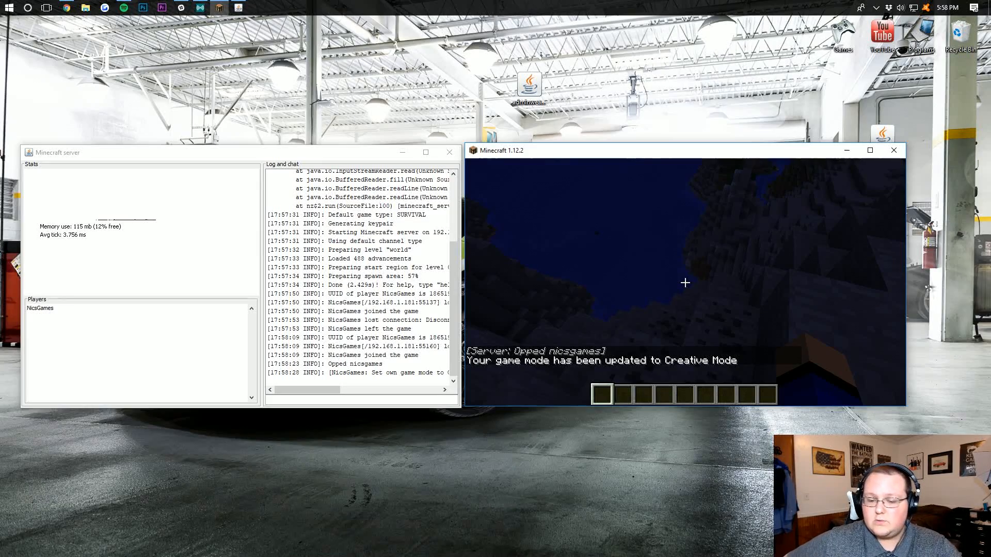
key(Escape)
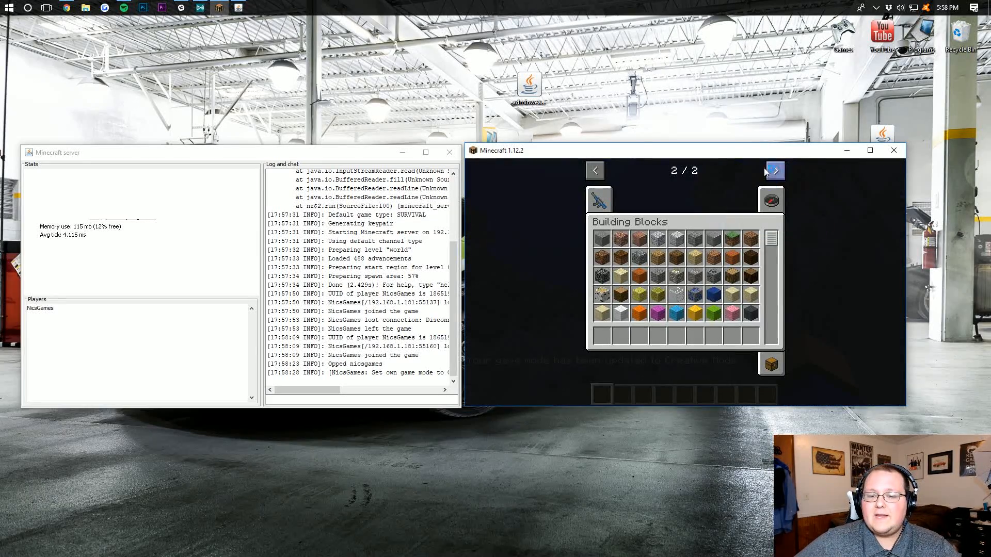
Step: Select the Admin Weapons creative tab, then go back up from mods to the Forge Server folder
click(774, 171)
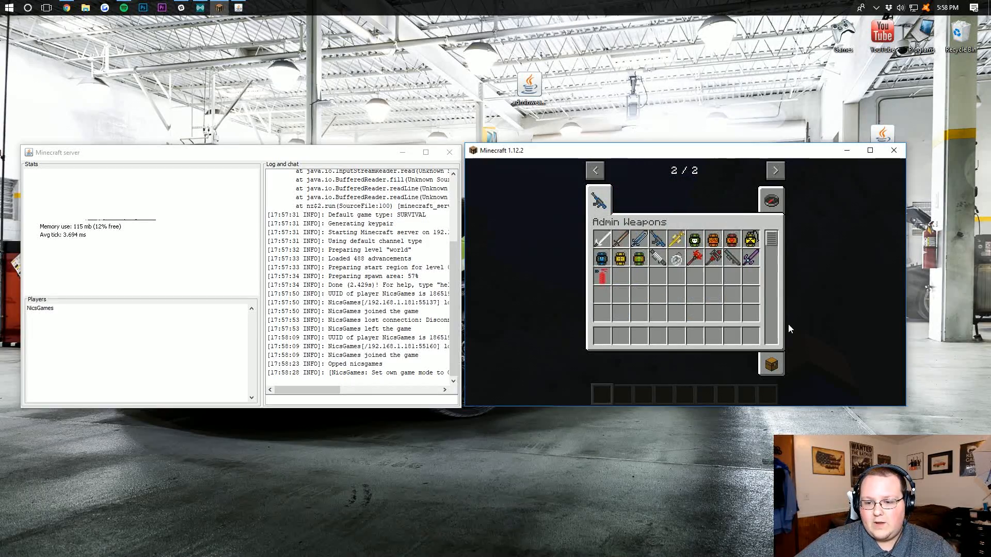
mouse_move(675, 241)
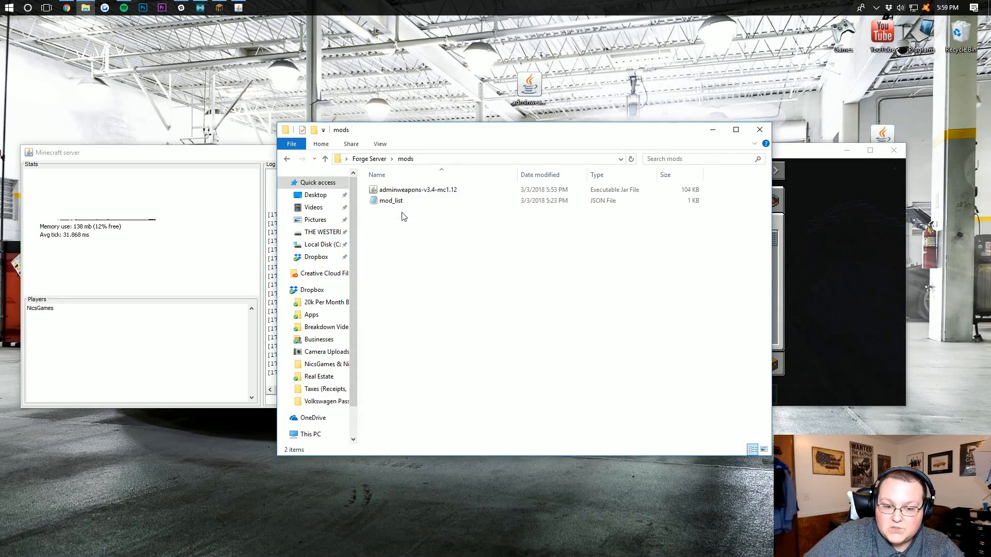
click(325, 159)
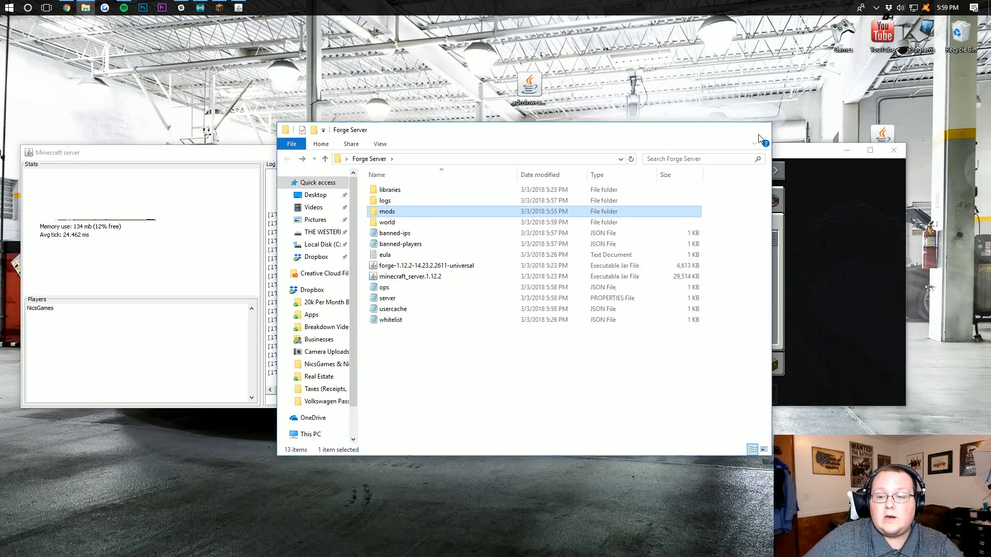